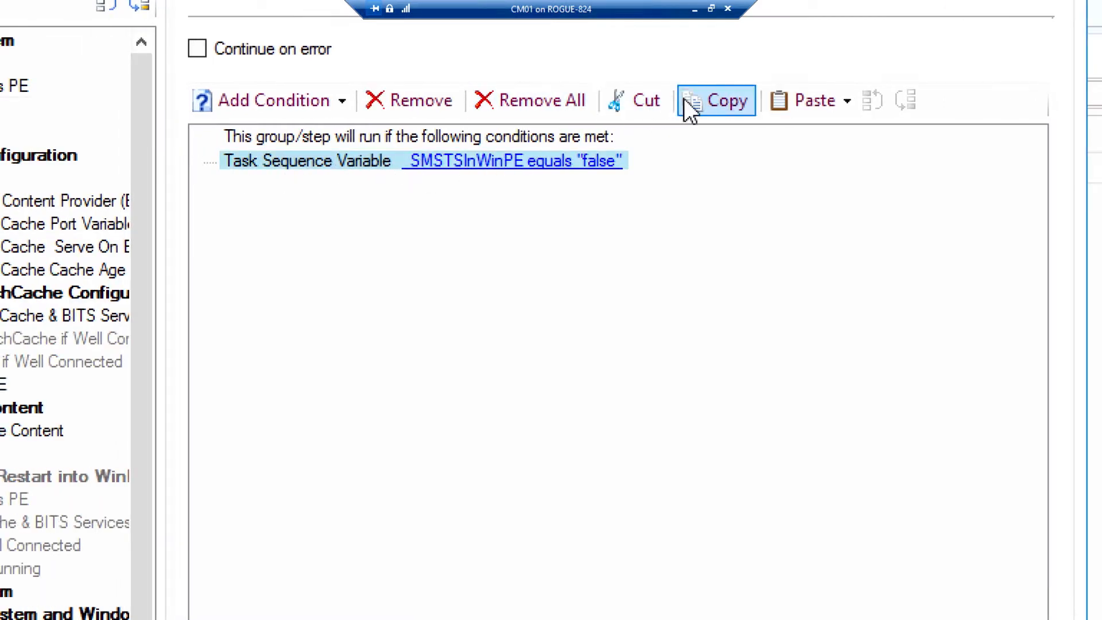
pyautogui.moveTo(716, 103)
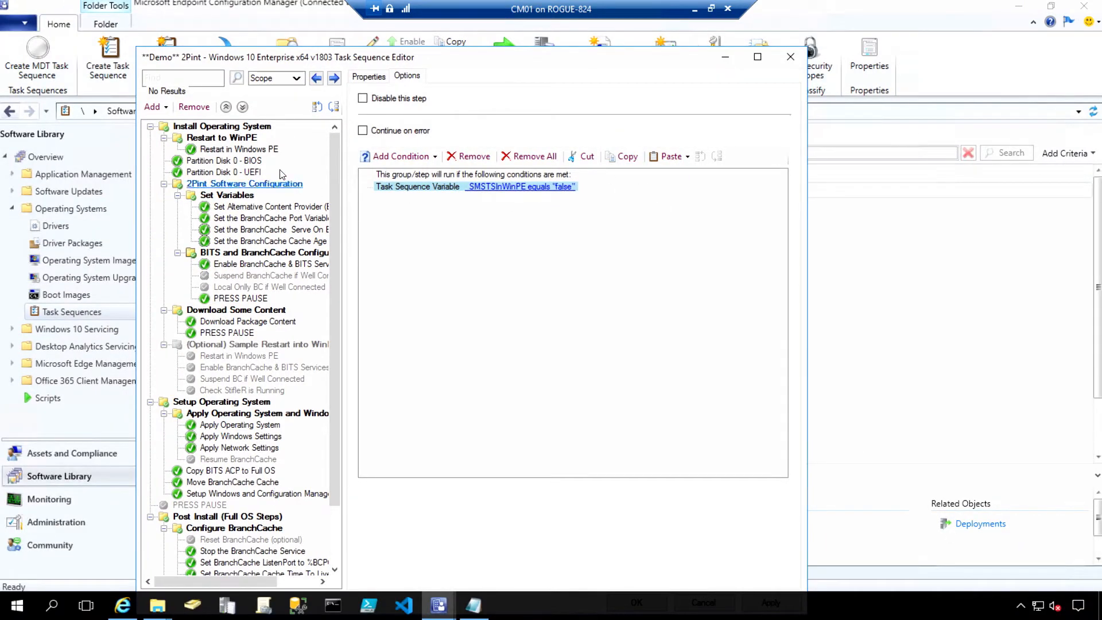
# In Partition Disk 0 - BIOS options, paste _SMSTSInWinPE equals "false" after OSDMigrateUseHardlinks
pyautogui.click(223, 160)
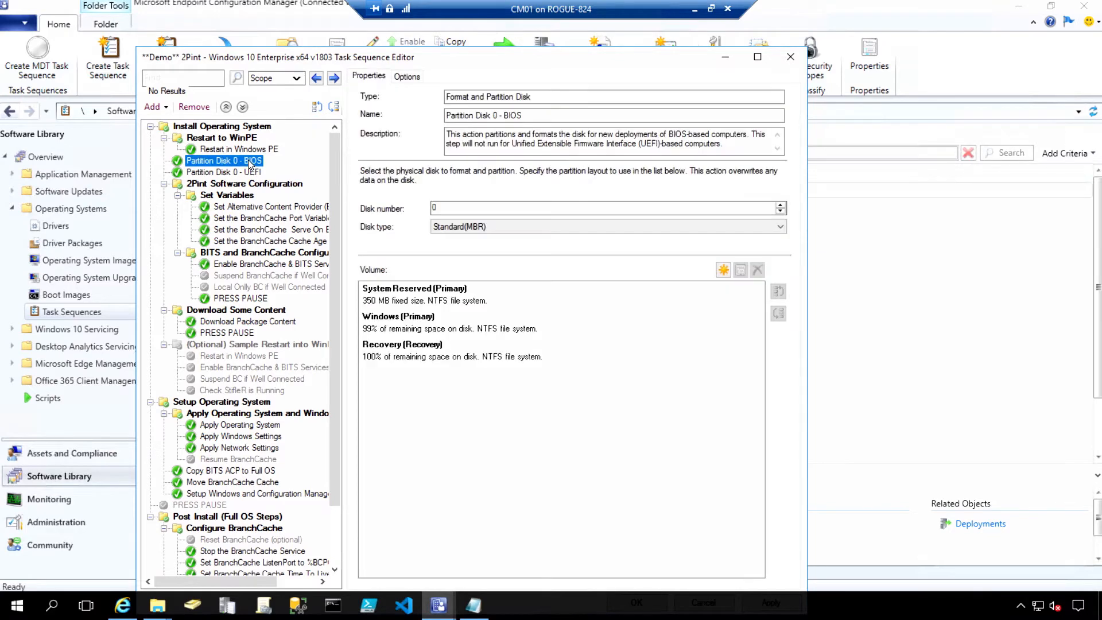
pyautogui.click(407, 76)
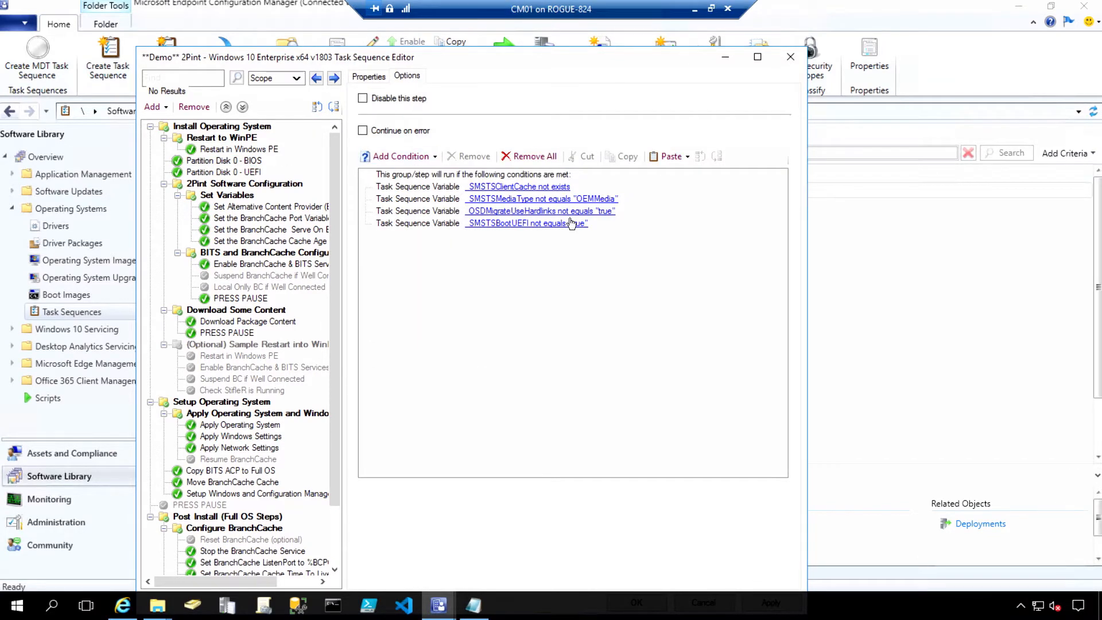
pyautogui.moveTo(653, 205)
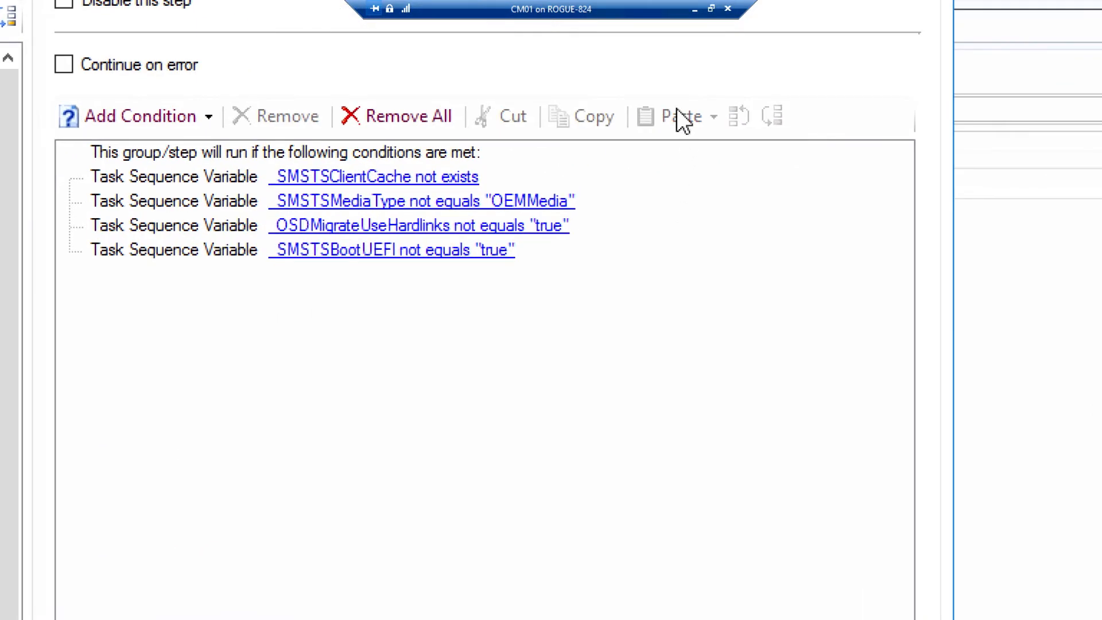
pyautogui.moveTo(487, 239)
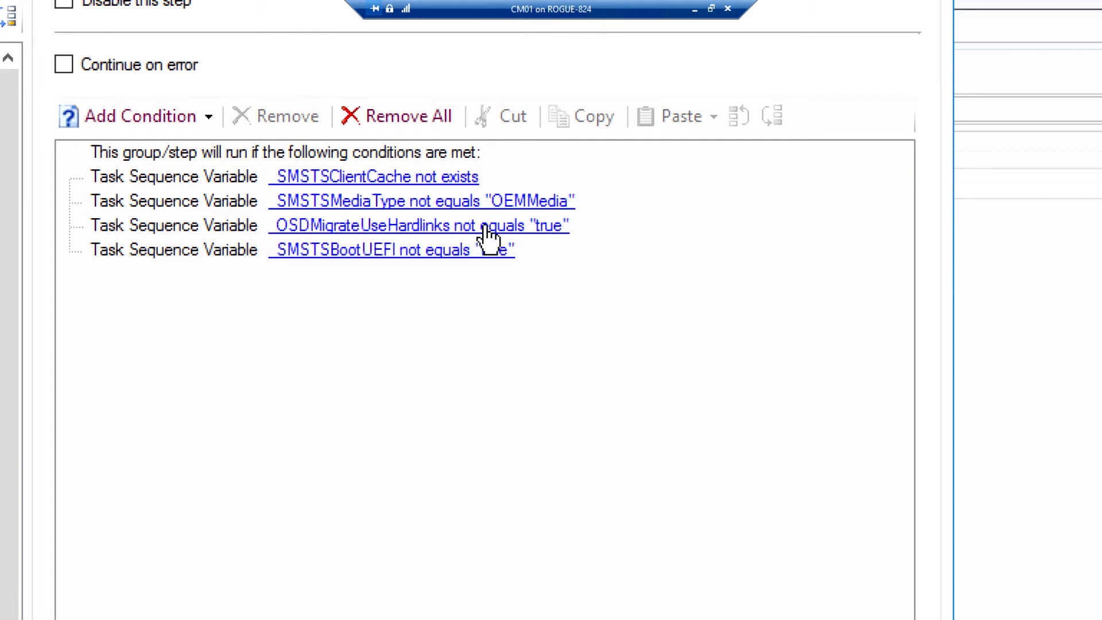
pyautogui.doubleClick(419, 226)
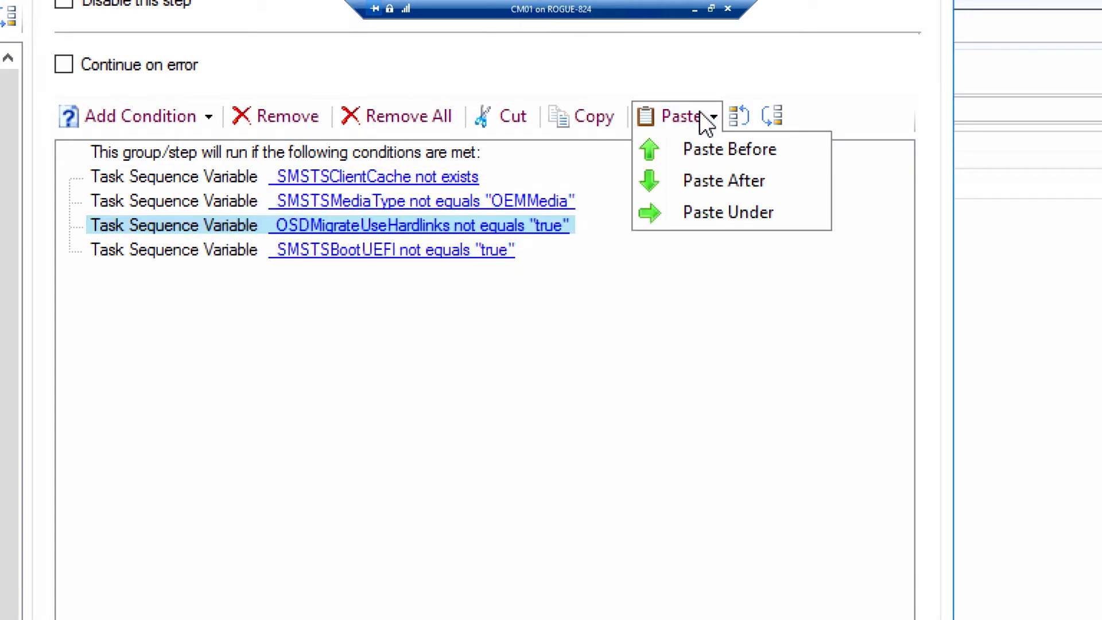
pyautogui.click(723, 181)
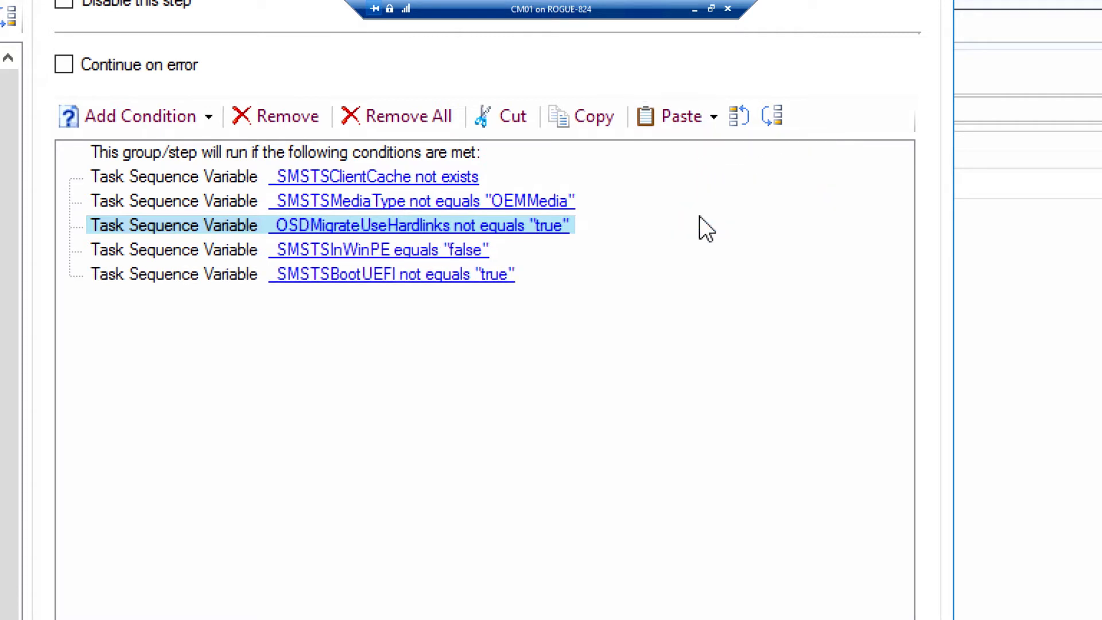
pyautogui.moveTo(607, 242)
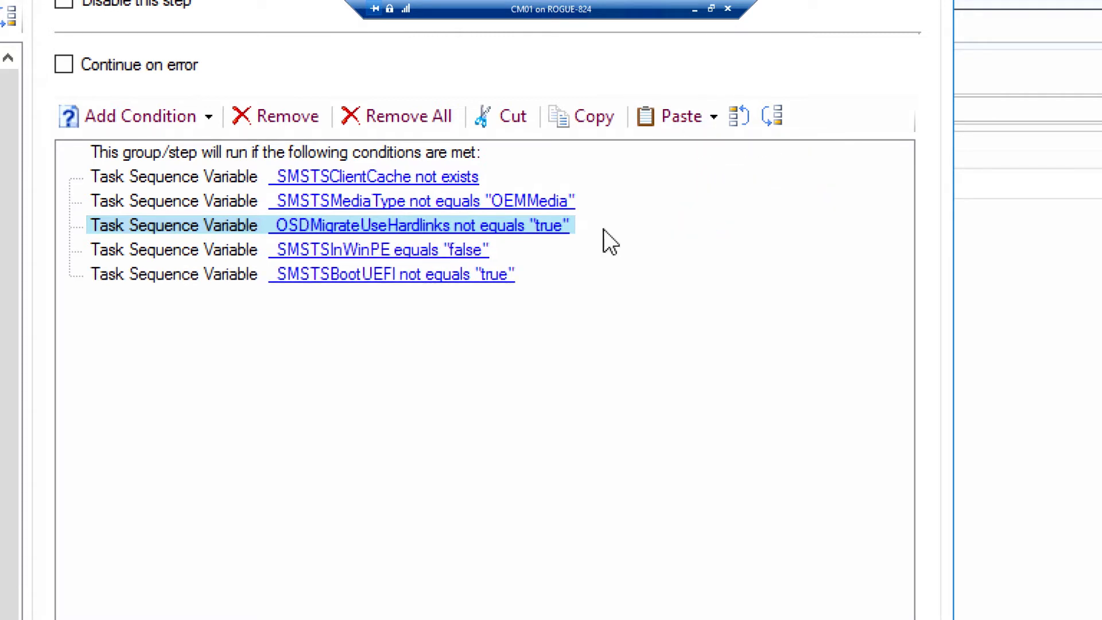
pyautogui.moveTo(485, 256)
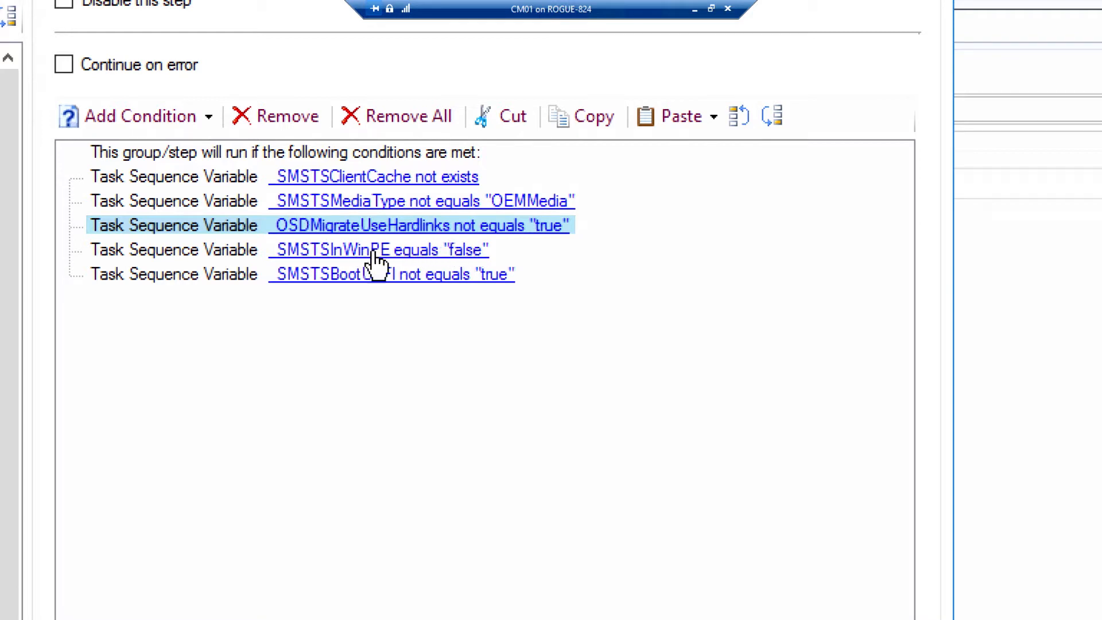
pyautogui.moveTo(428, 243)
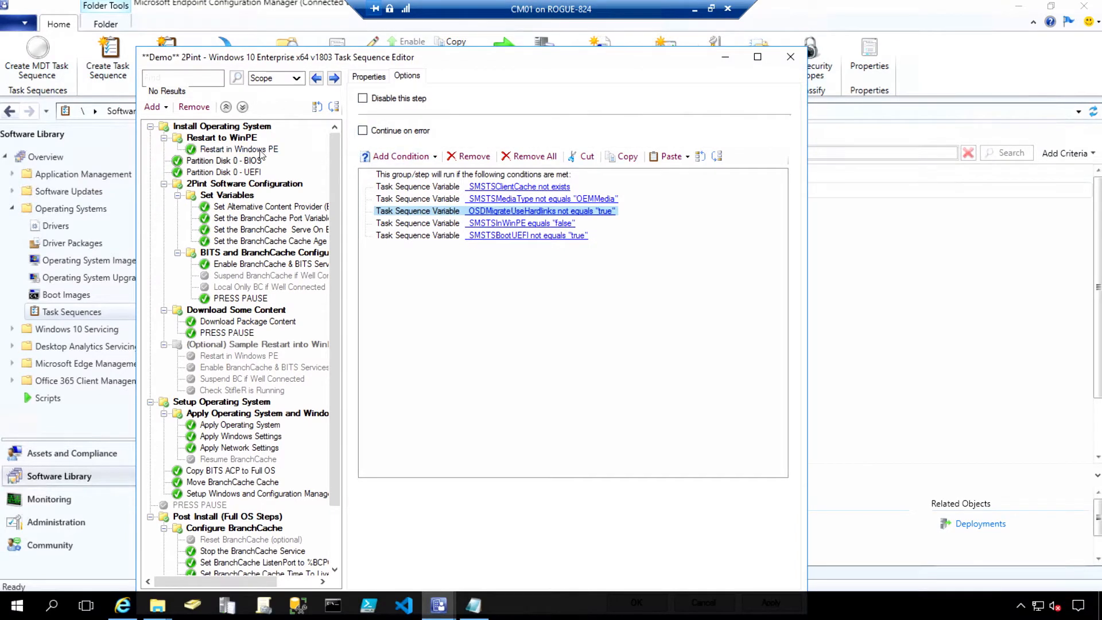
# Search the task sequence for 1337 and jump to Set the BranchCache Port Variable
pyautogui.click(224, 160)
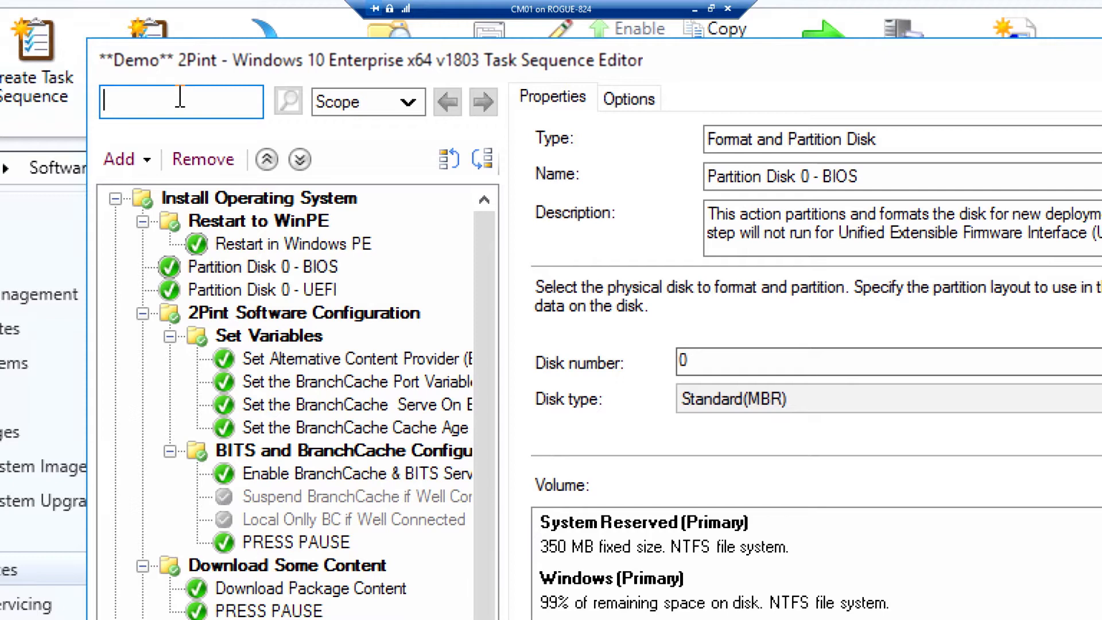
pyautogui.write('1')
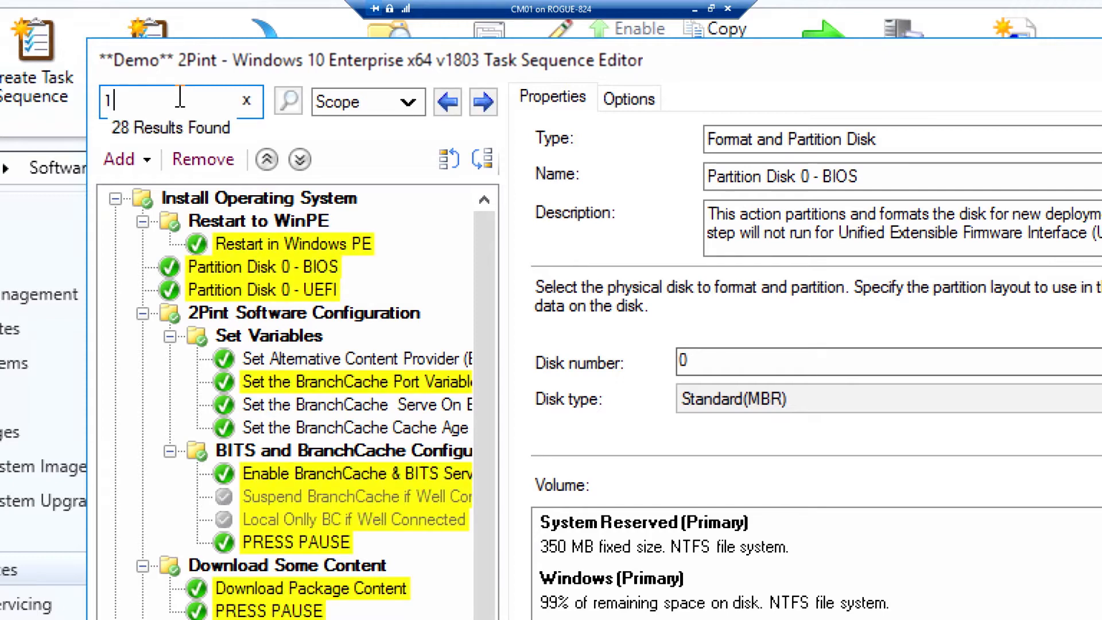
pyautogui.write('337')
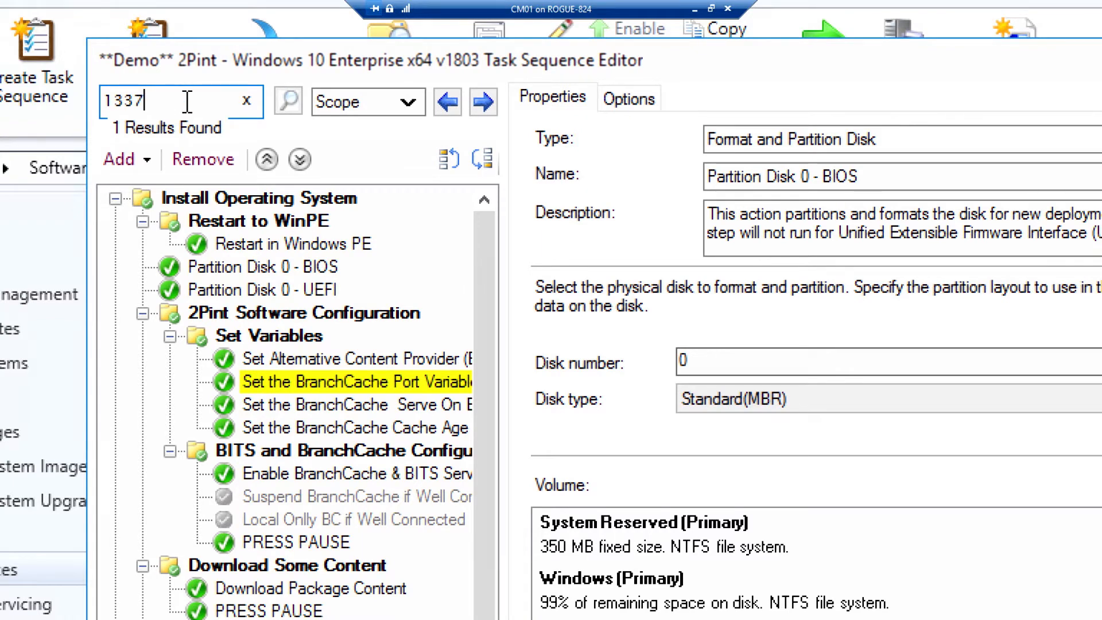
pyautogui.moveTo(284, 428)
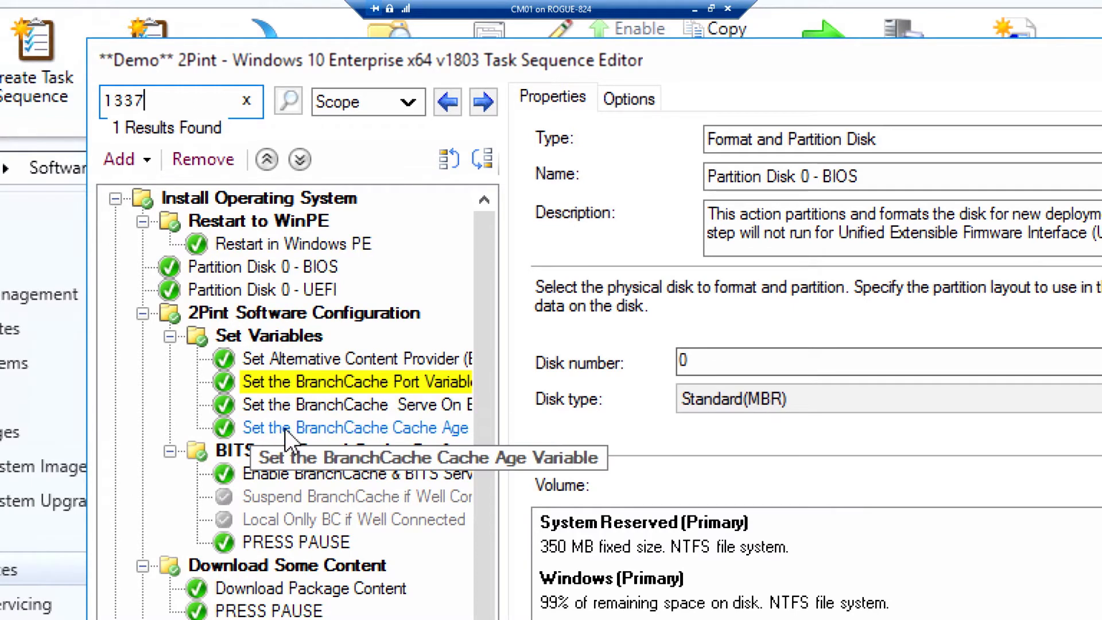
pyautogui.click(355, 381)
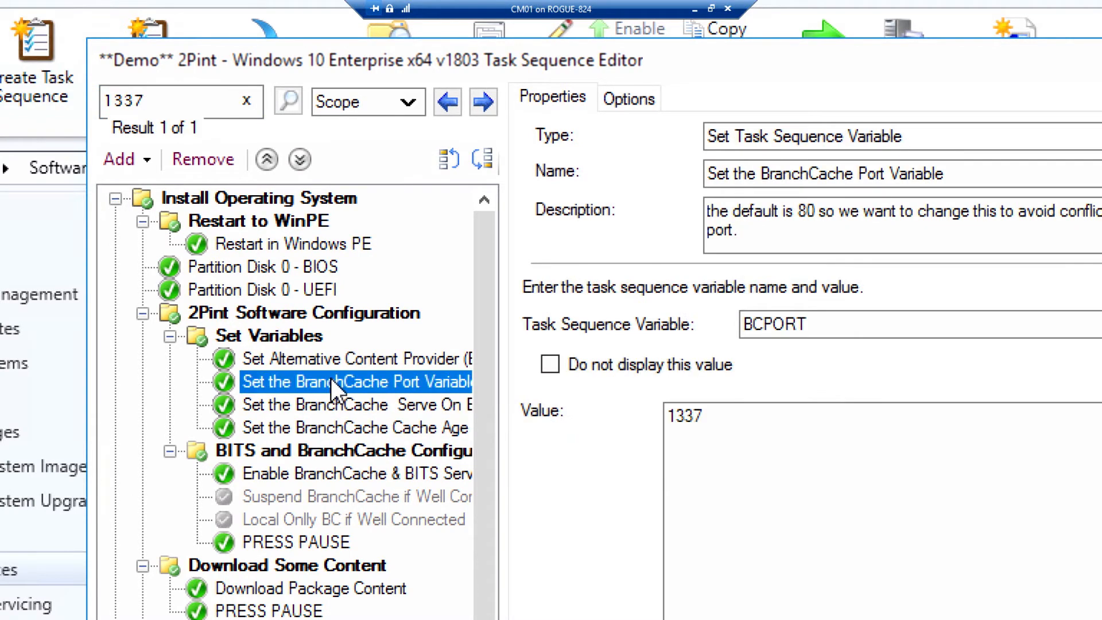
# Replace the search with branchcache, highlighting the 18 matching steps
pyautogui.click(773, 416)
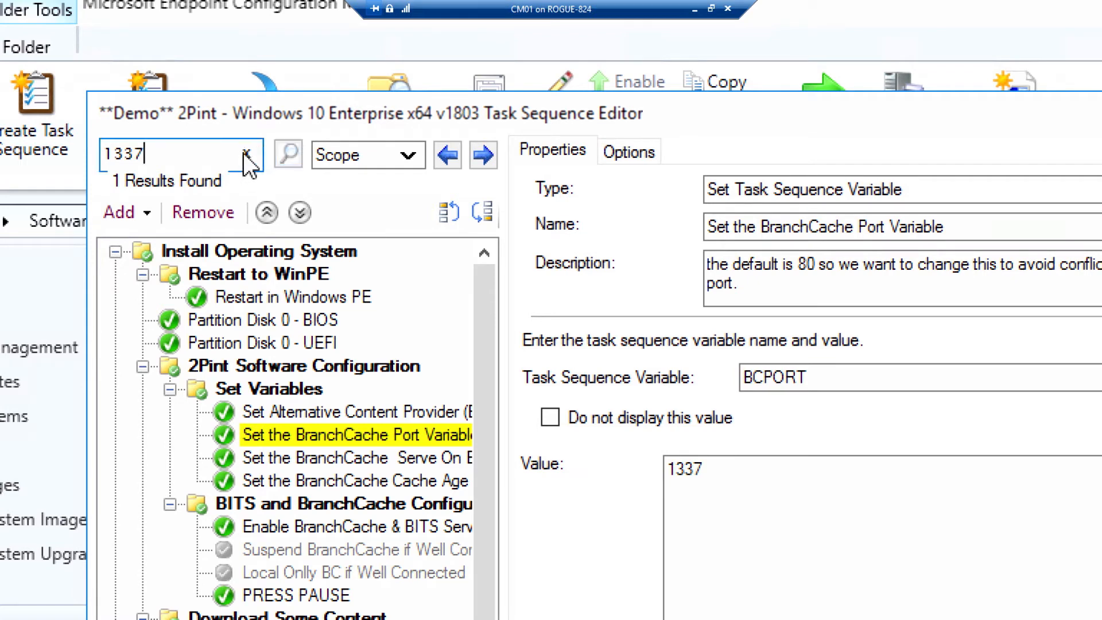
pyautogui.write('brn')
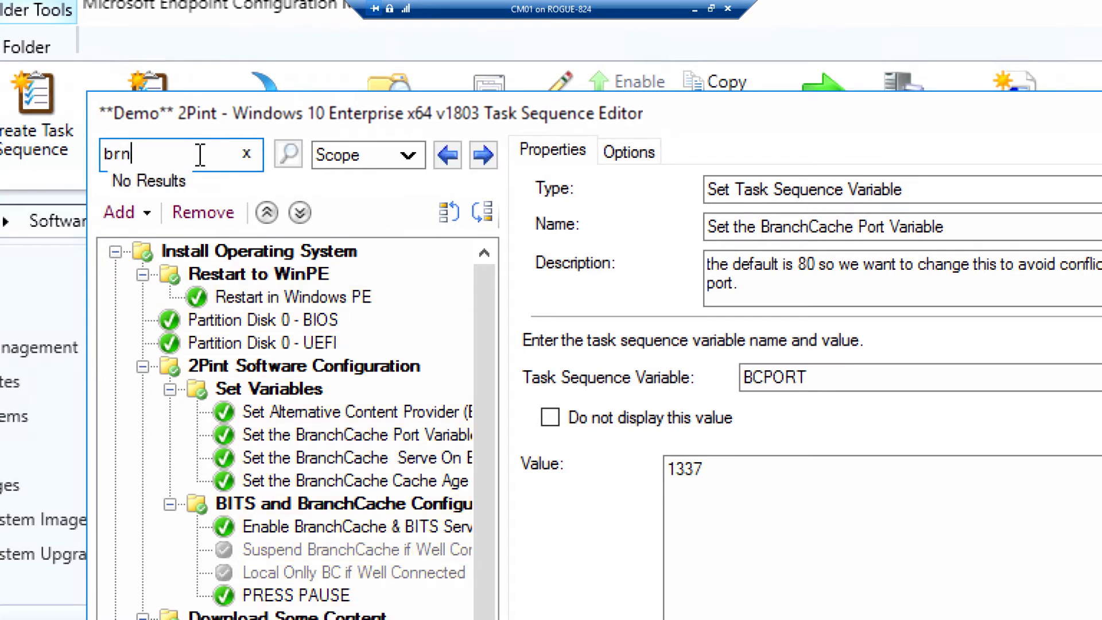
pyautogui.press('Backspace')
pyautogui.write('anchcache')
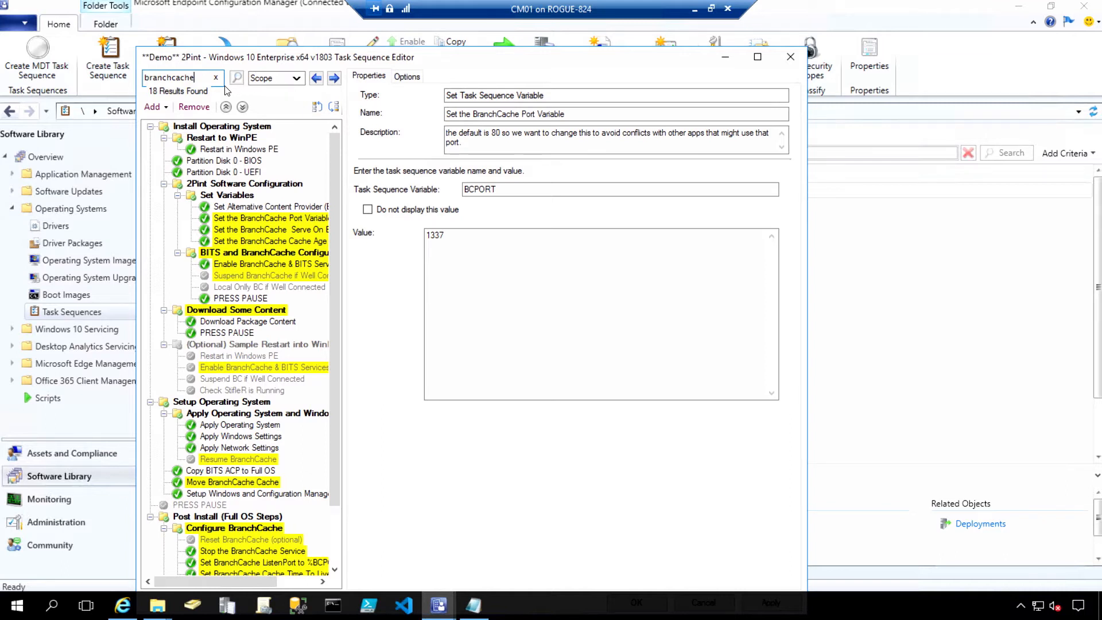
# Clear the search, close the editor unsaved, and select **Demo** 2Pint Windows 10 Enterprise x64 v1803
pyautogui.click(216, 77)
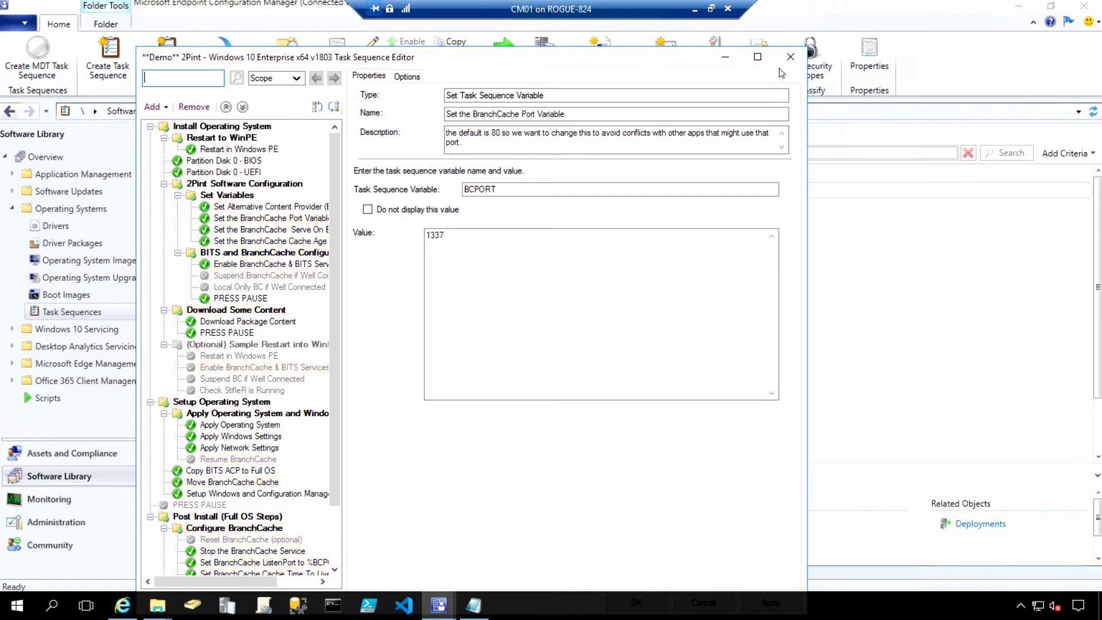
pyautogui.click(789, 56)
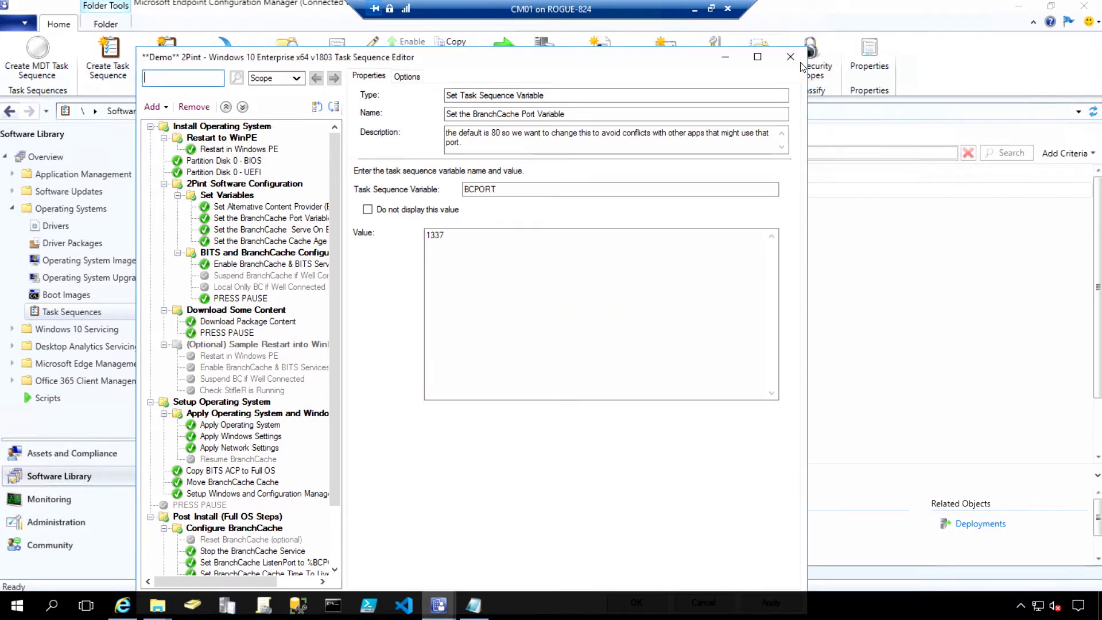
pyautogui.click(789, 57)
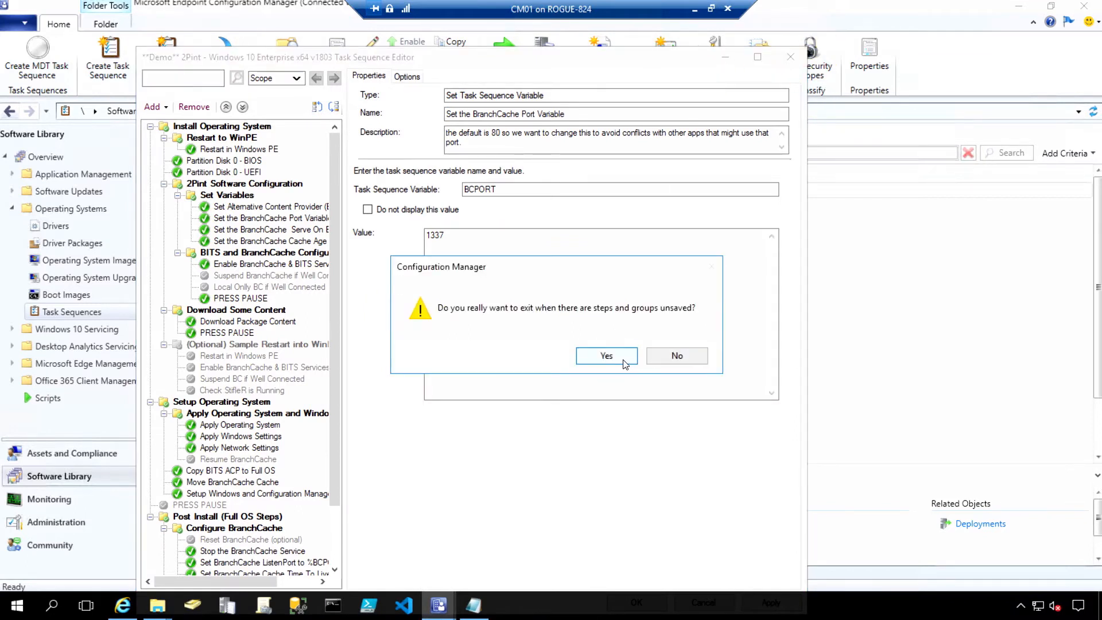
pyautogui.click(606, 355)
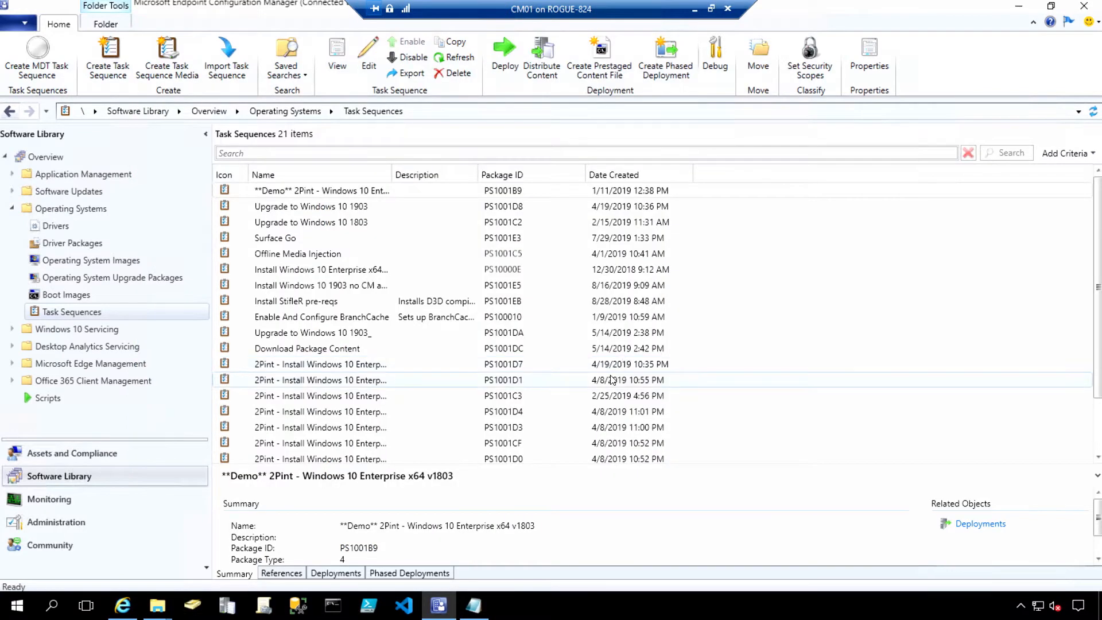
pyautogui.moveTo(868, 56)
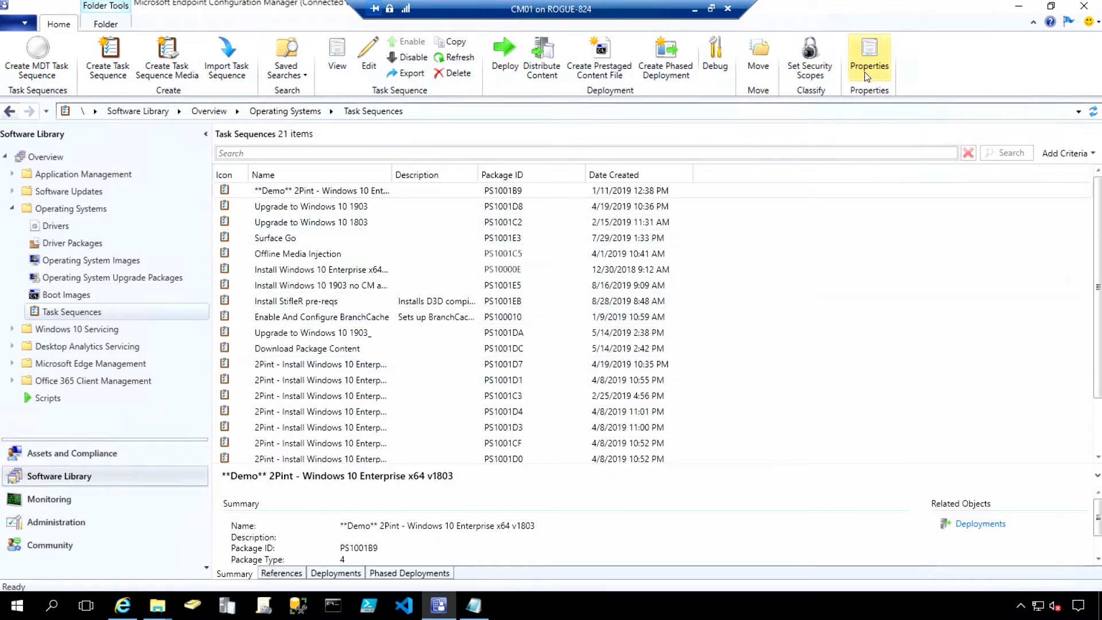
# Check the 'Run as high performance power plan' option on the Performance tab, then show Boot Images
pyautogui.click(868, 56)
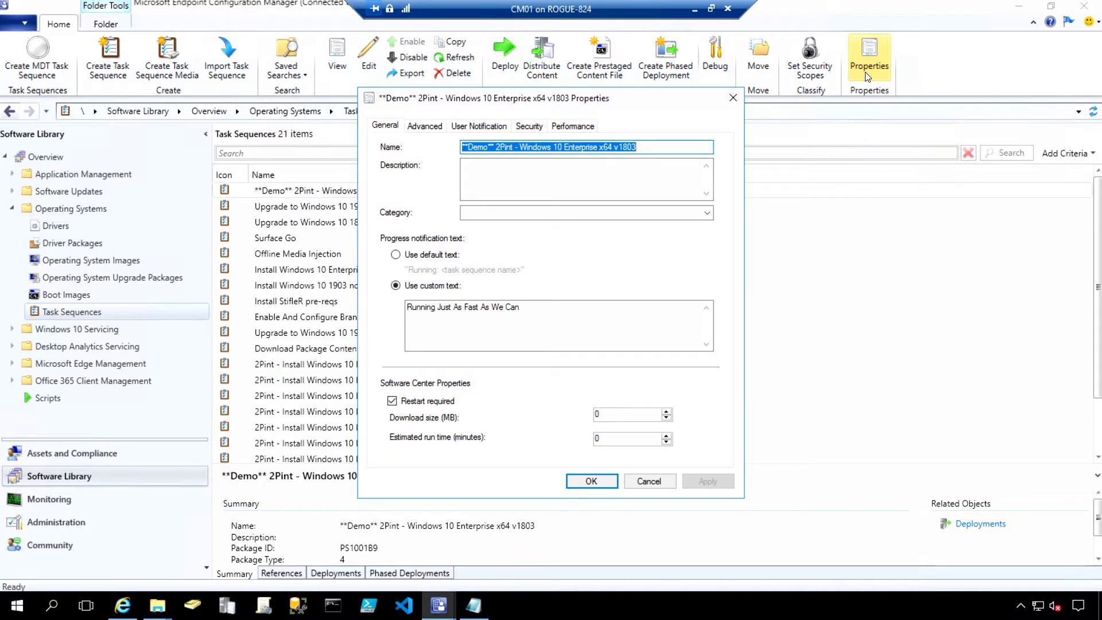
pyautogui.click(572, 126)
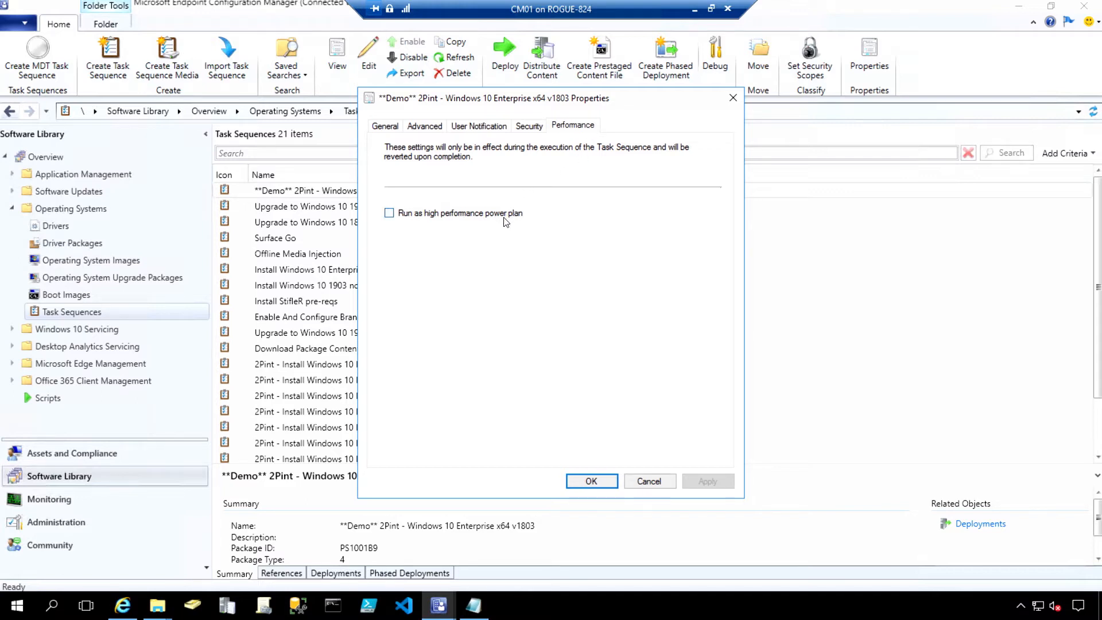
pyautogui.click(389, 213)
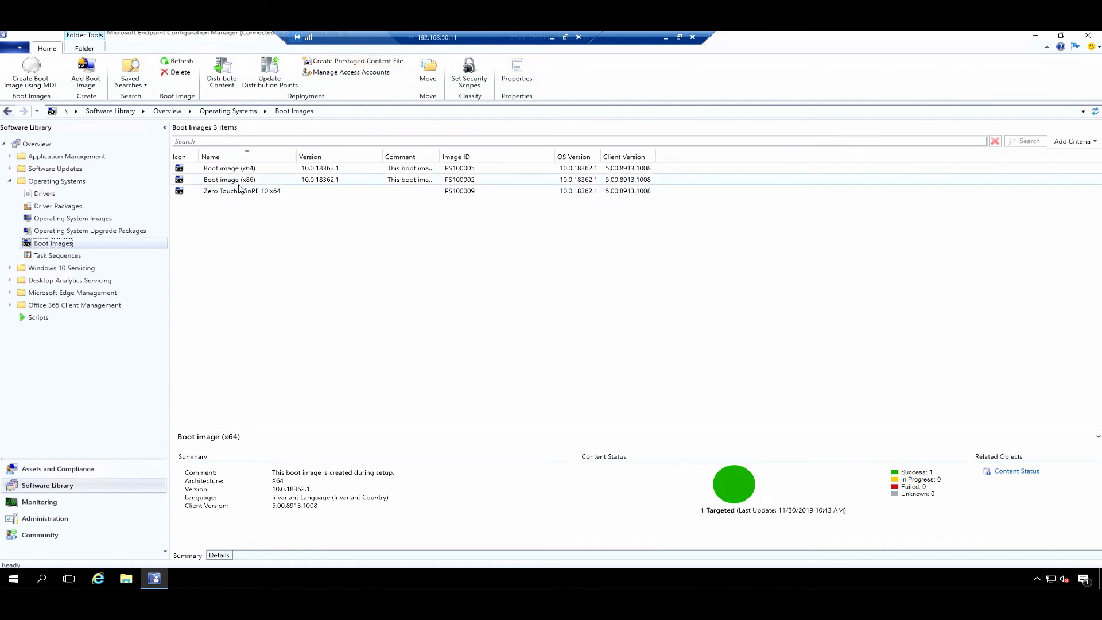
pyautogui.rightClick(241, 190)
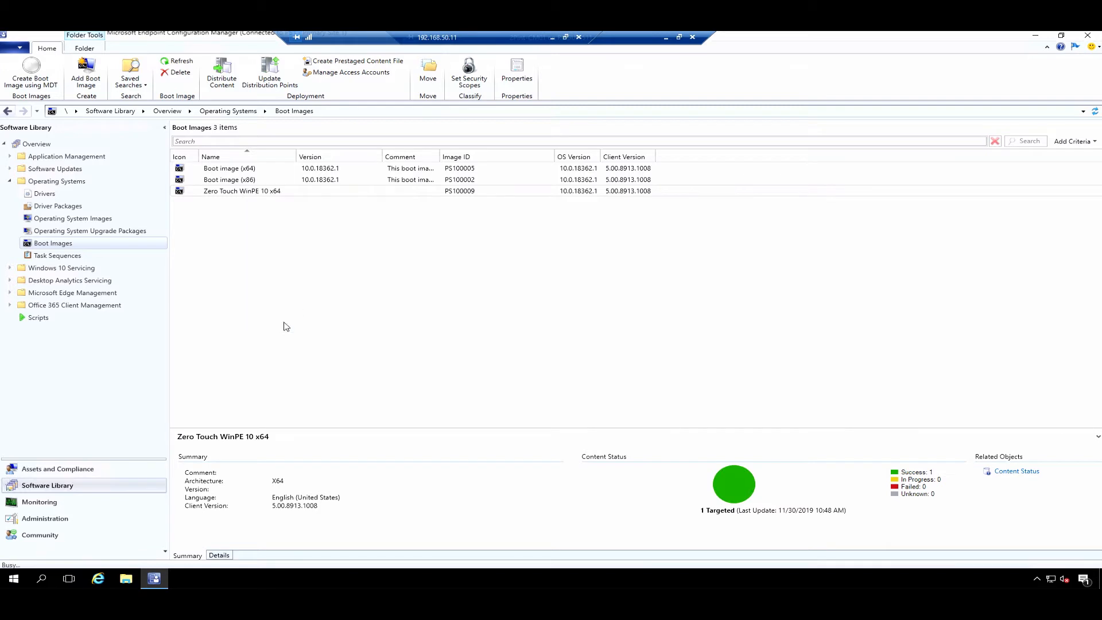
pyautogui.click(517, 74)
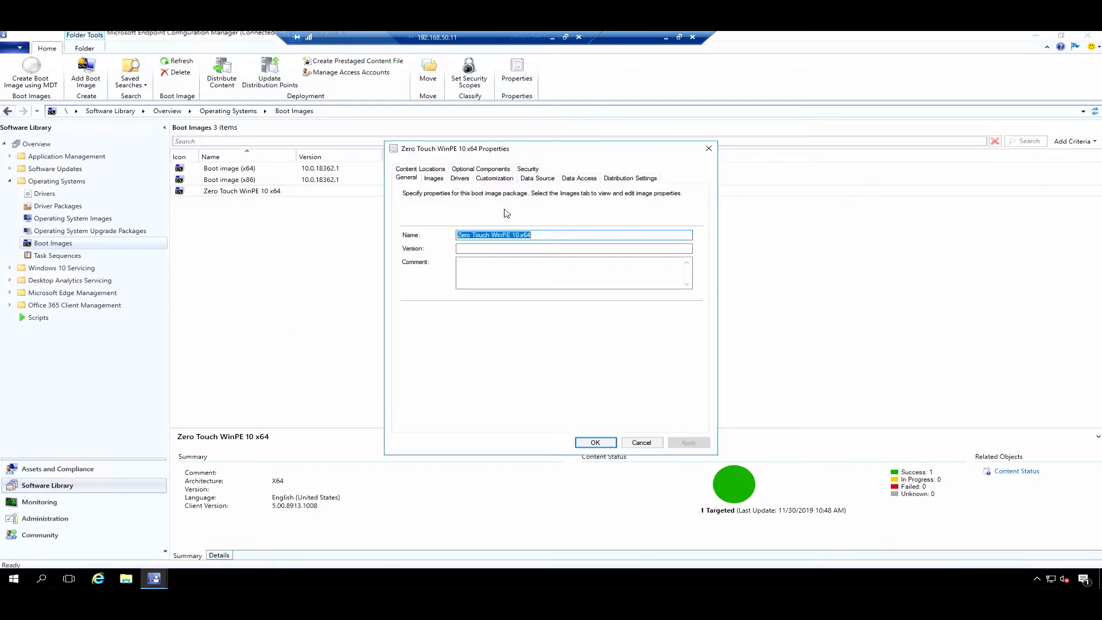
pyautogui.click(494, 178)
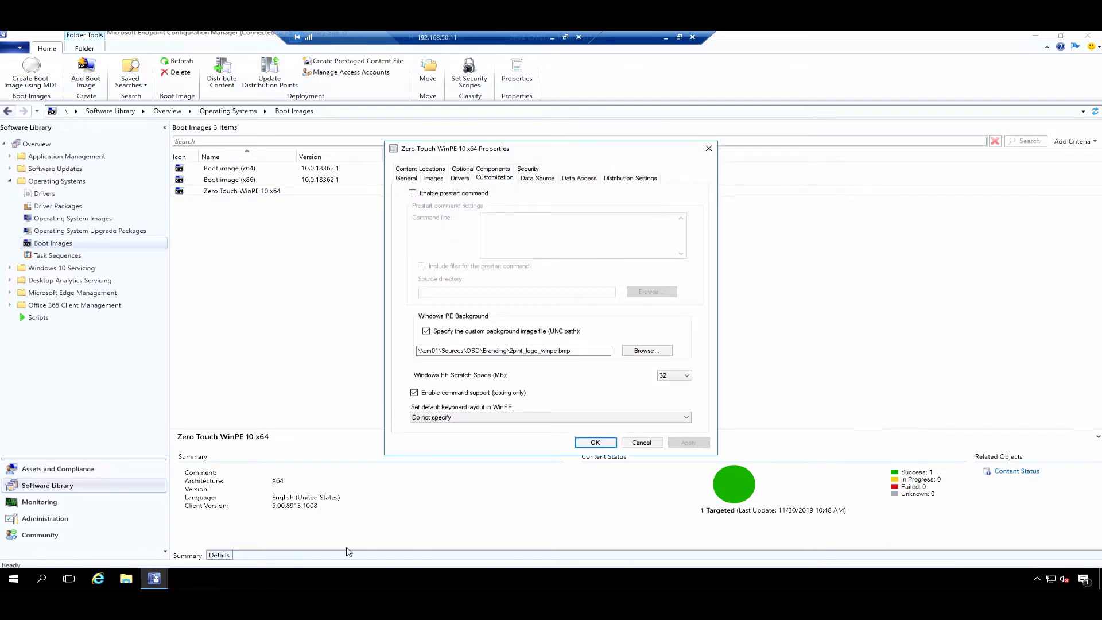
pyautogui.moveTo(447, 412)
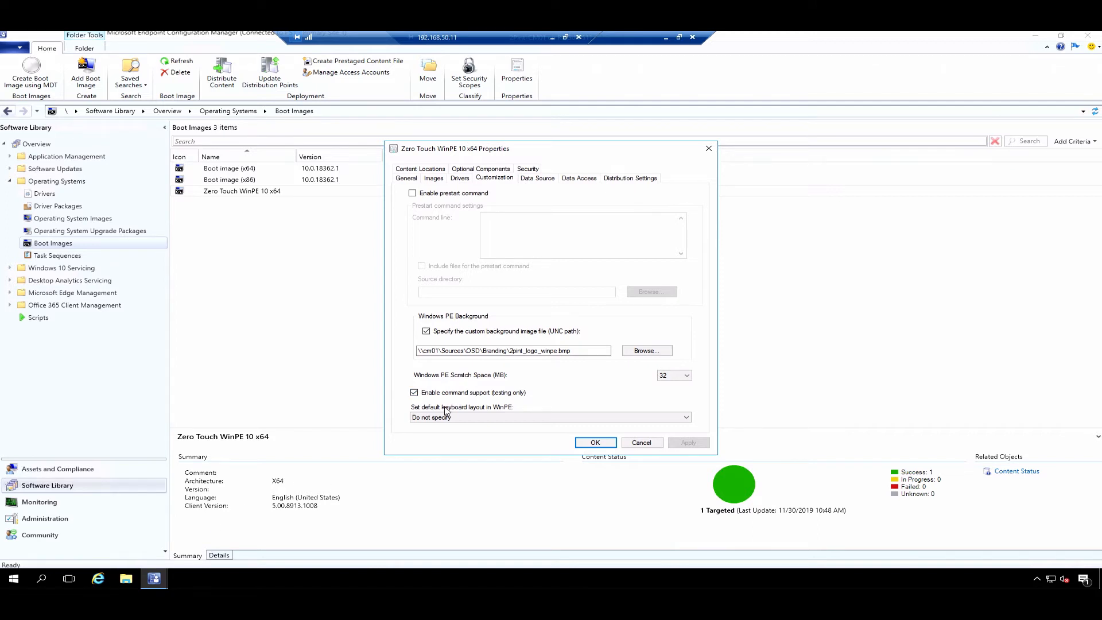
pyautogui.click(548, 417)
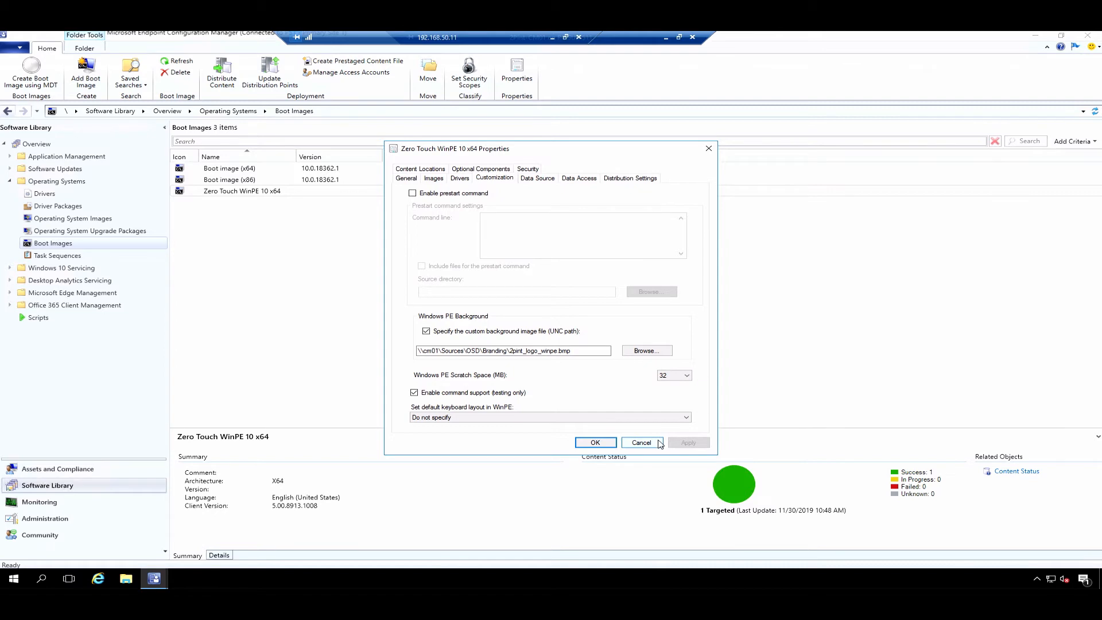
pyautogui.moveTo(659, 443)
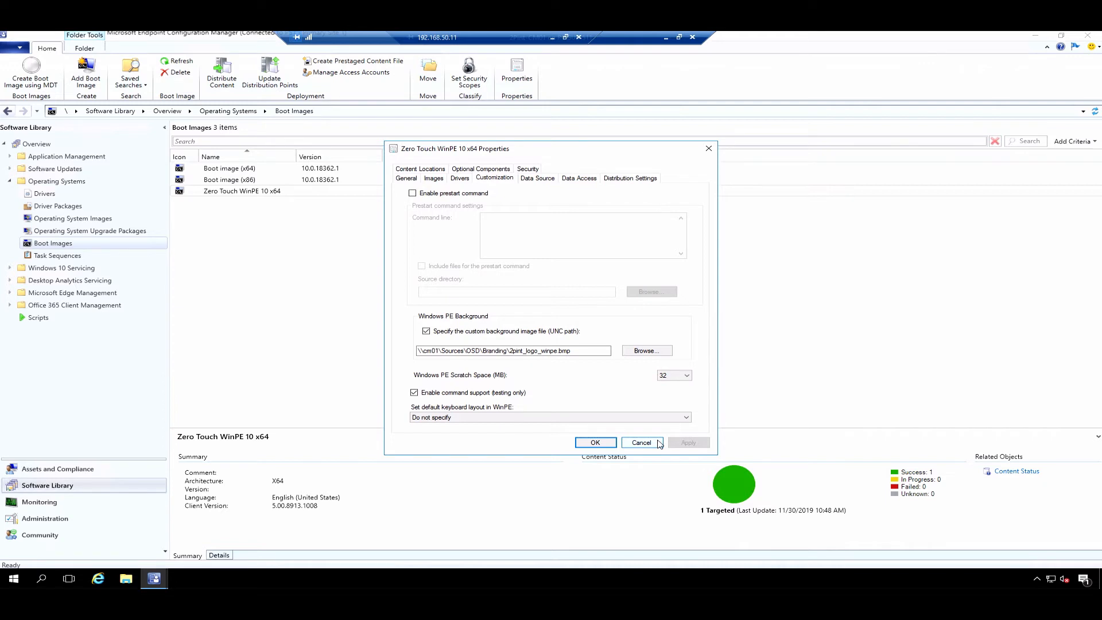
pyautogui.moveTo(659, 444)
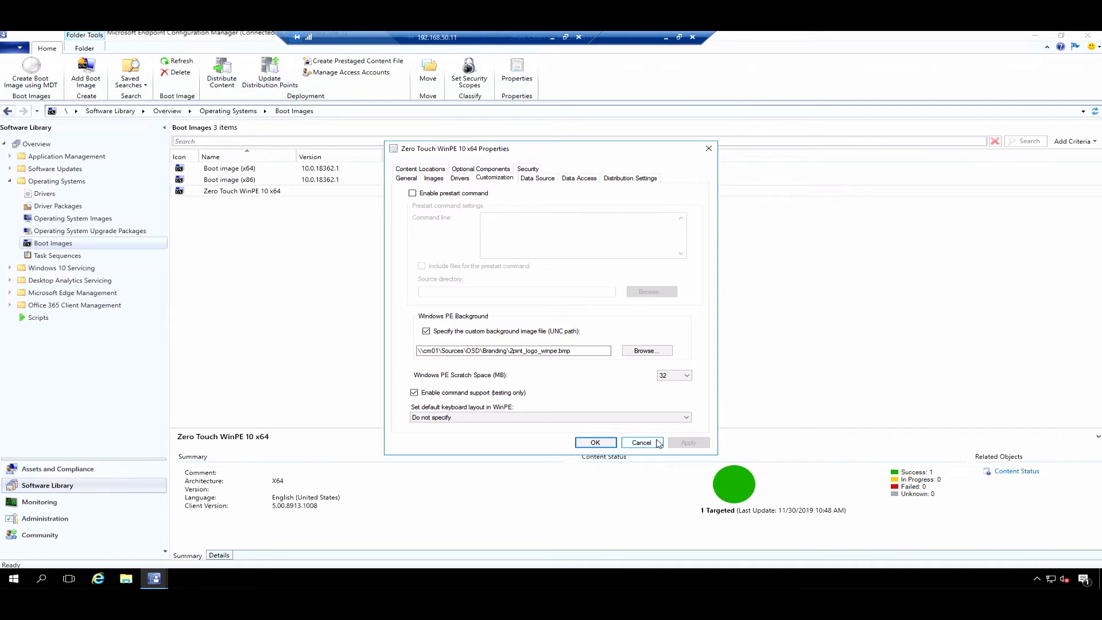
pyautogui.click(640, 442)
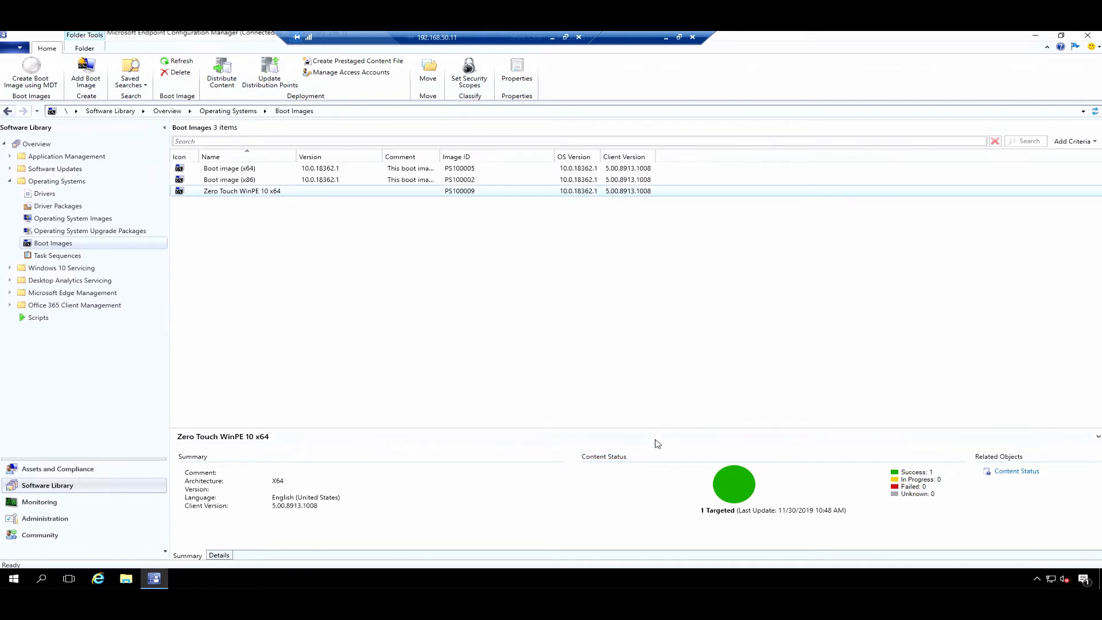
pyautogui.moveTo(654, 439)
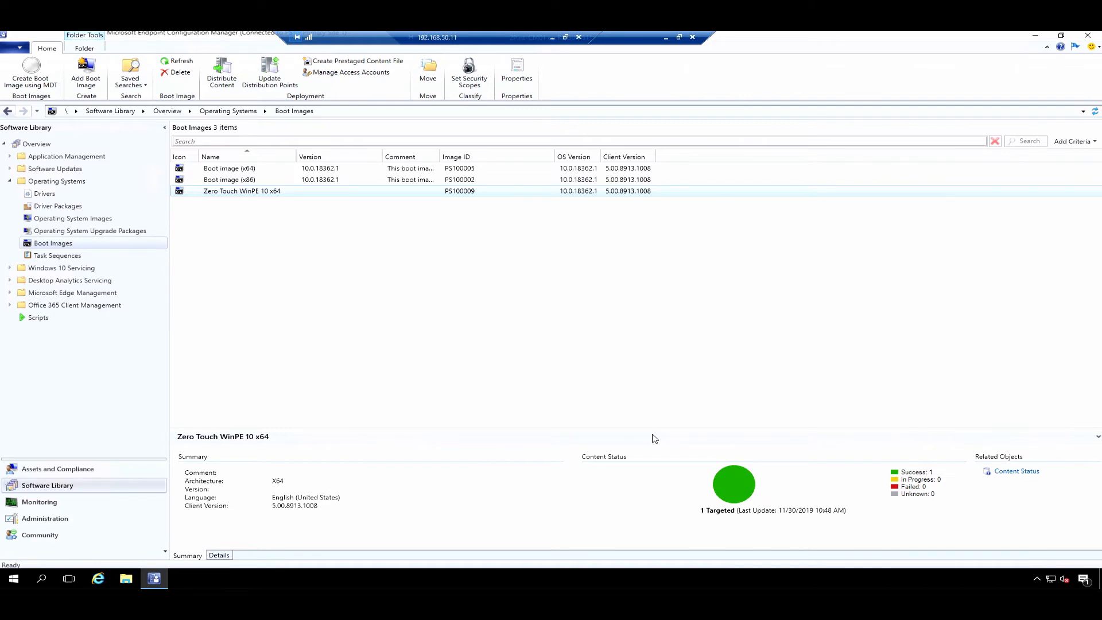
pyautogui.moveTo(627, 415)
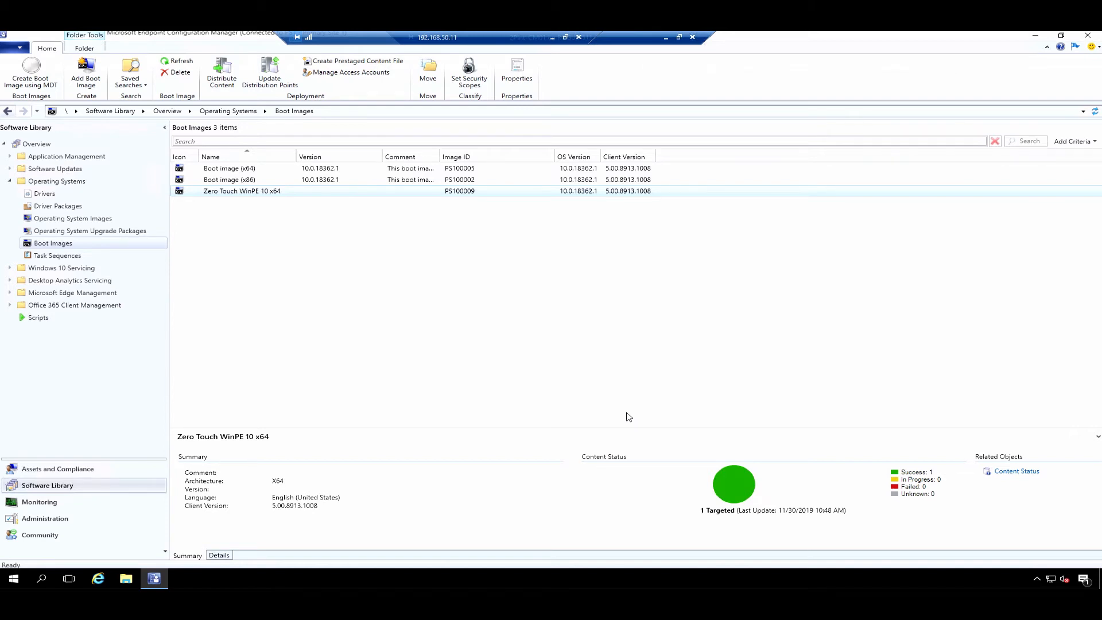
pyautogui.moveTo(0, 339)
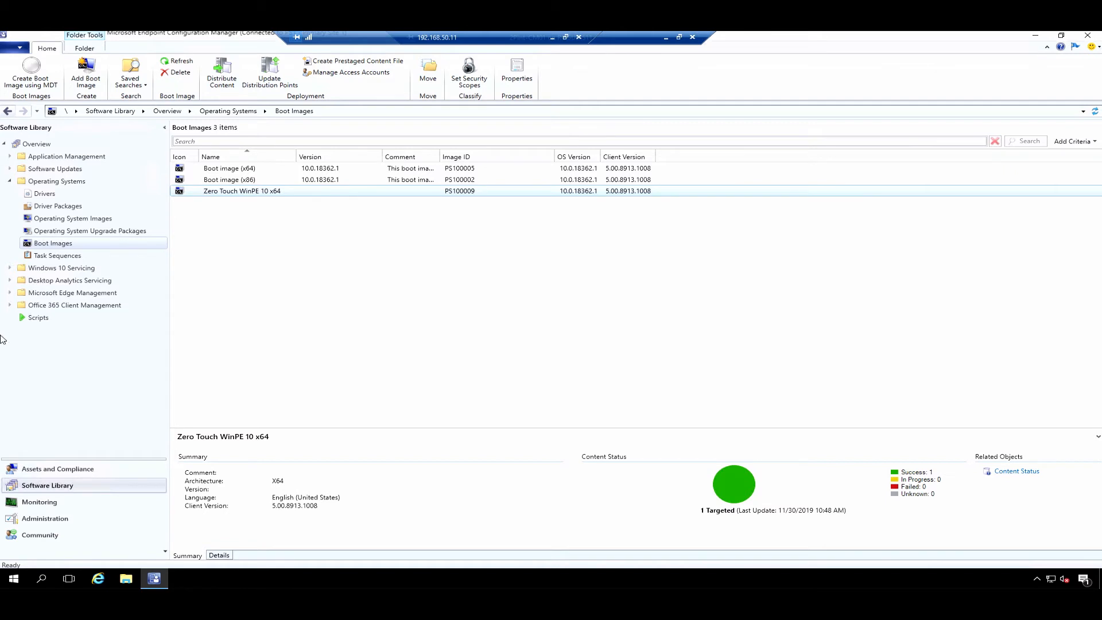
pyautogui.moveTo(3, 264)
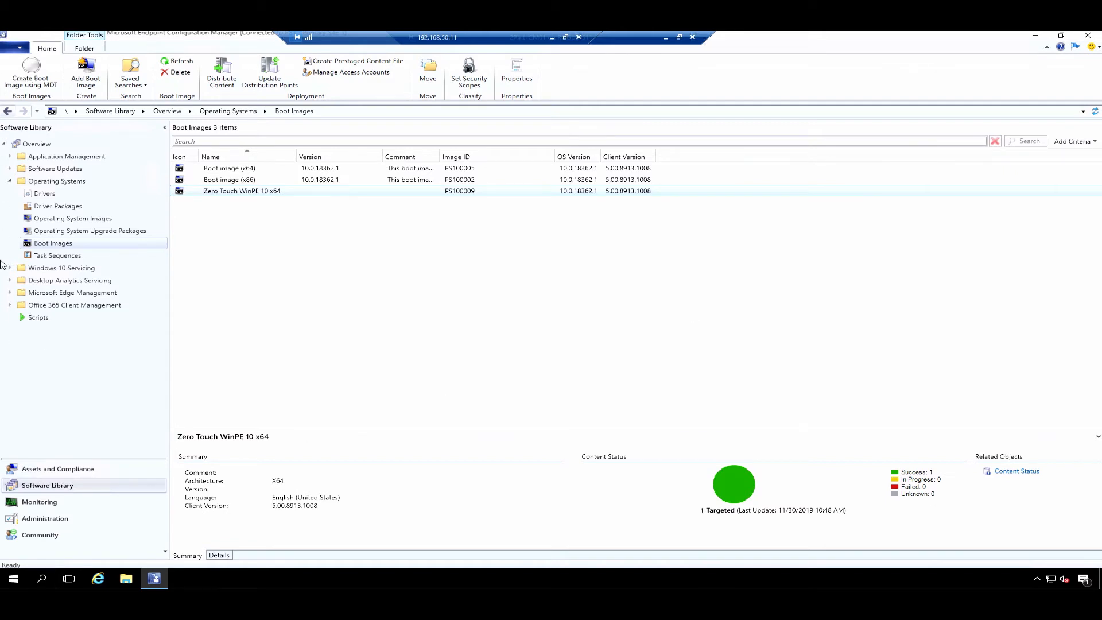
pyautogui.moveTo(72, 218)
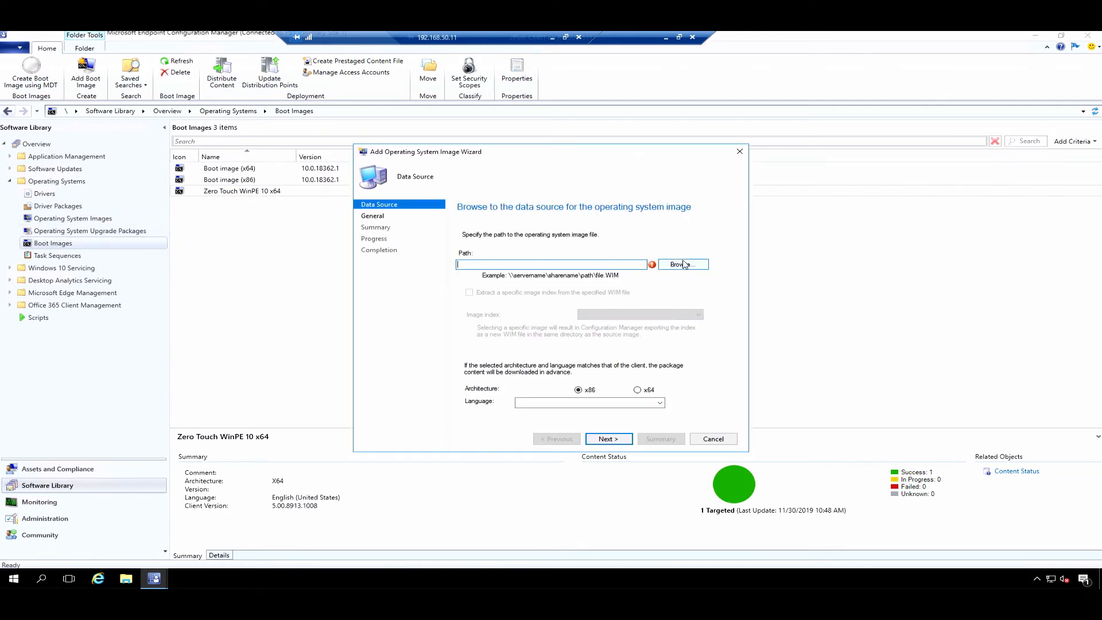
# Point the image import at install.wim, extract index 3 - Windows 10 Enterprise, then cancel
pyautogui.click(679, 264)
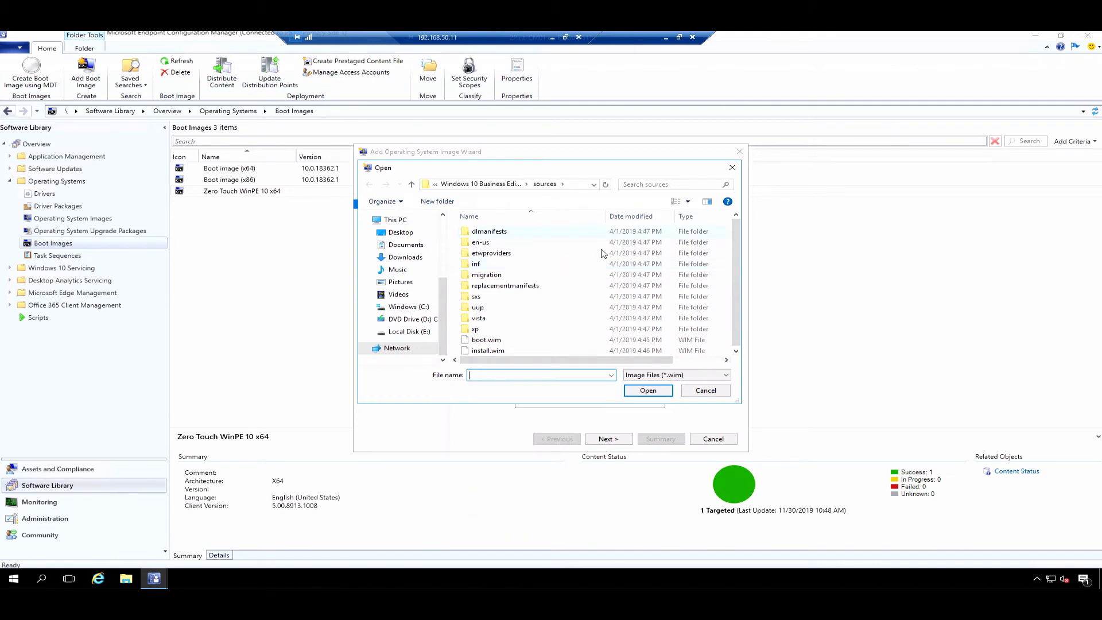
pyautogui.click(647, 390)
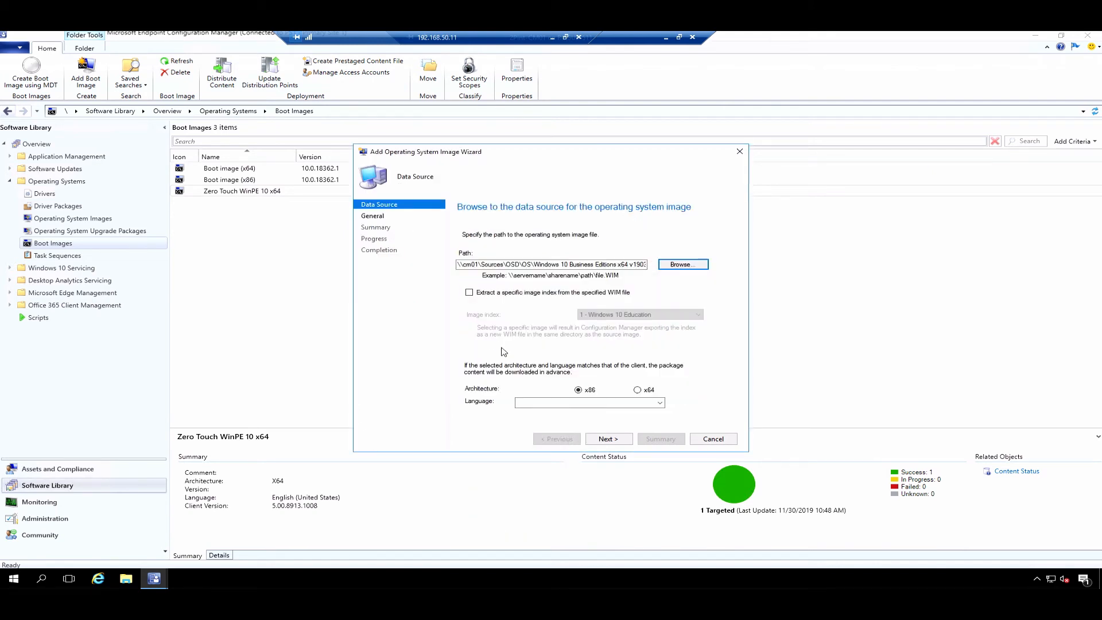
pyautogui.moveTo(563, 298)
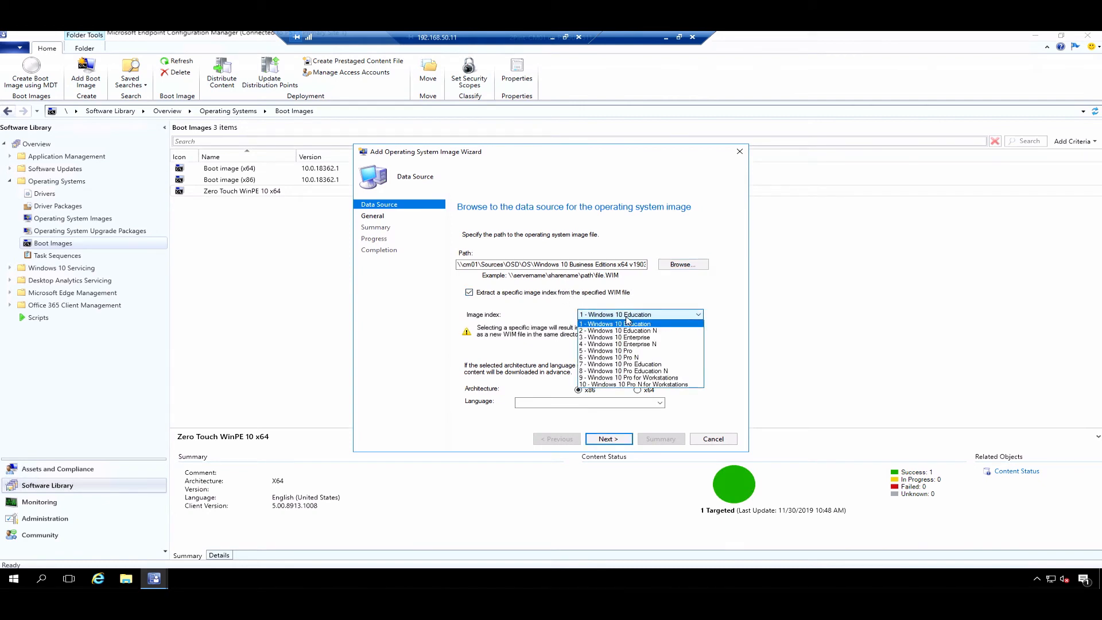
pyautogui.click(617, 331)
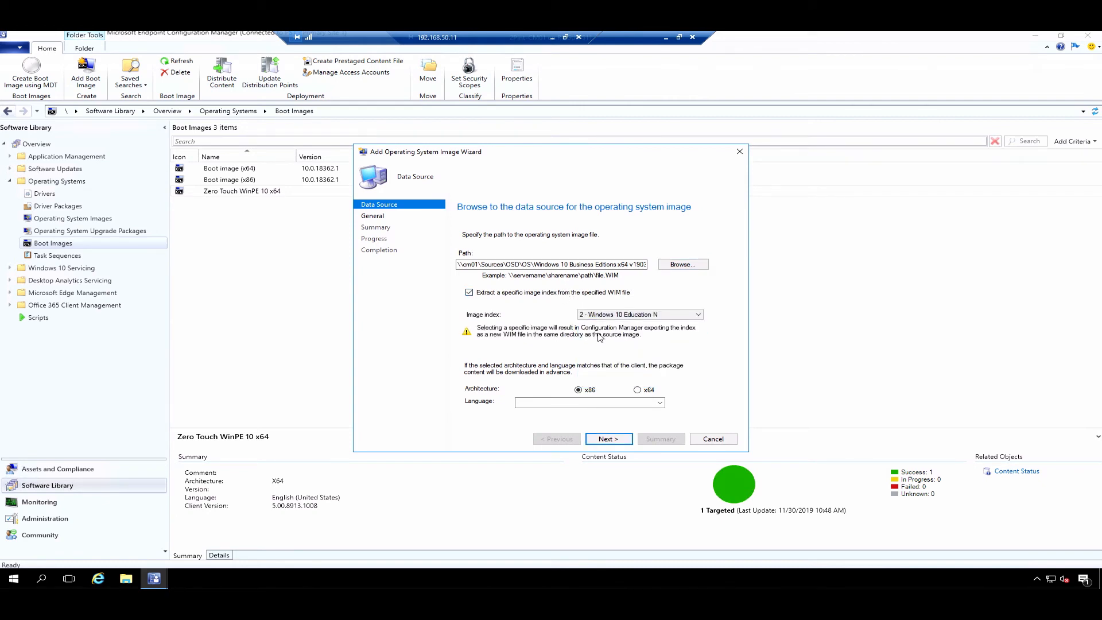
pyautogui.click(638, 314)
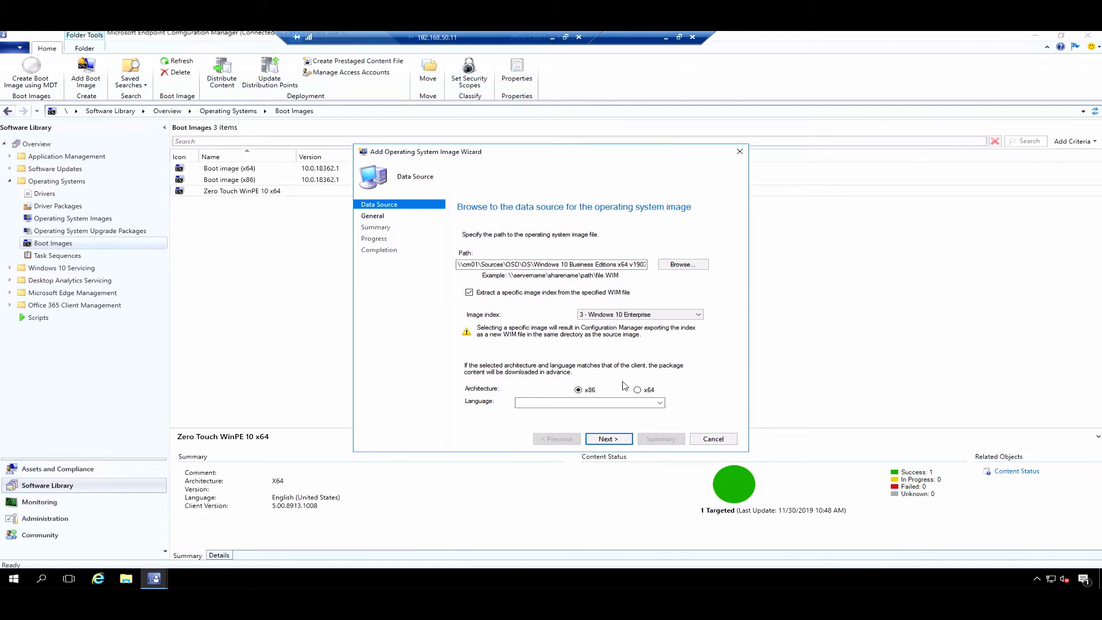
pyautogui.click(712, 438)
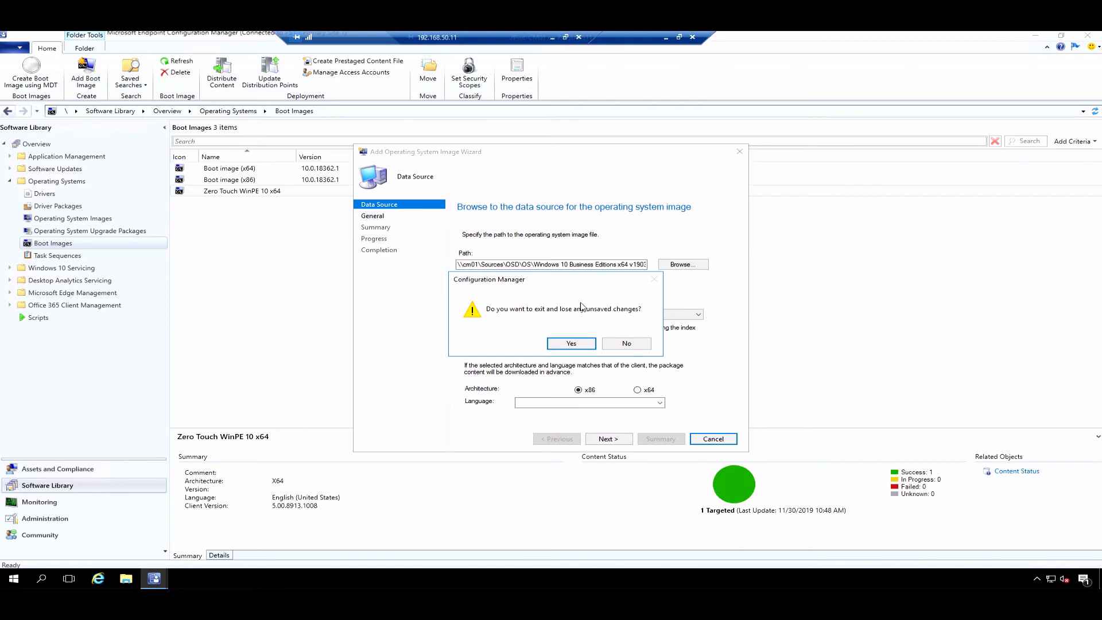
# Discard the image import and edit the Windows 10 Enterprise x64 v1903 - Native task sequence
pyautogui.click(570, 344)
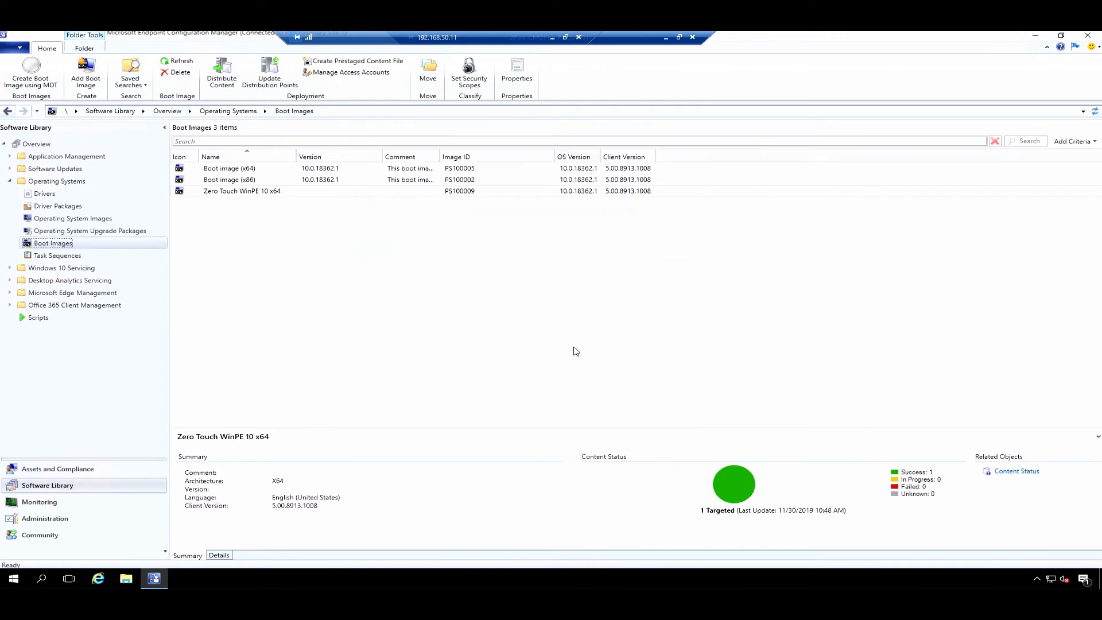
pyautogui.moveTo(576, 347)
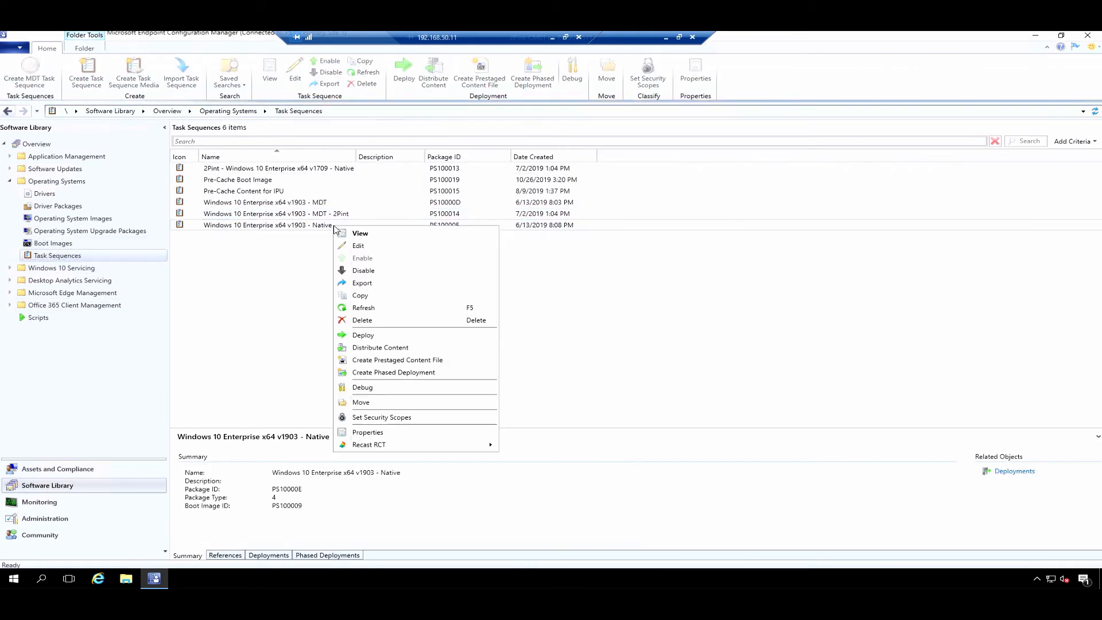
pyautogui.click(352, 254)
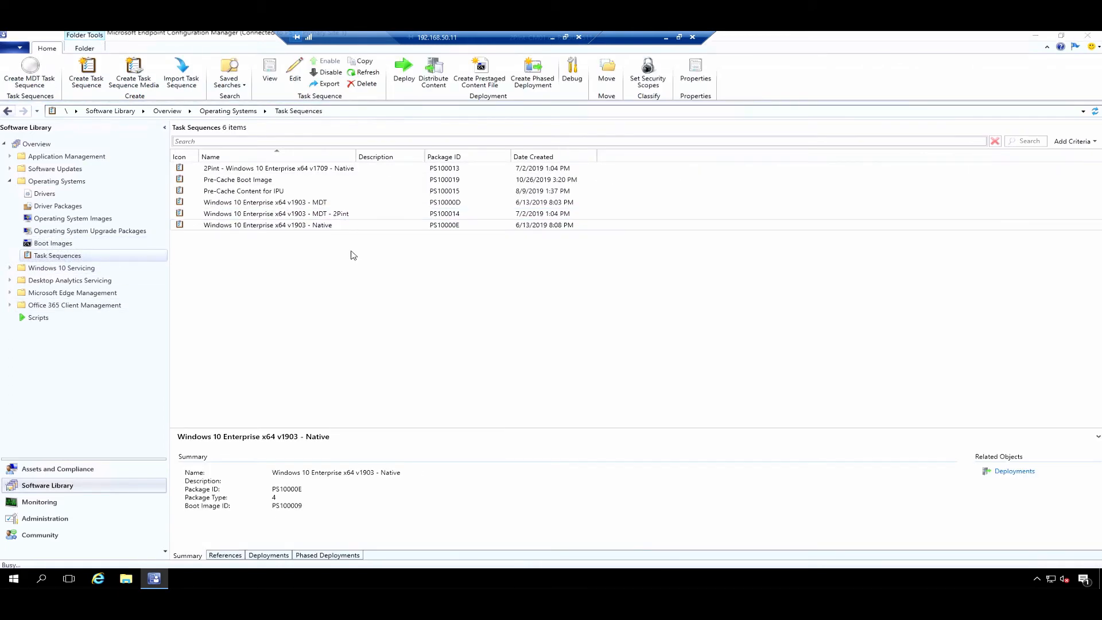
# Insert a Run Command Line step atop Capture Files and Settings and view 'Output to task sequence variable'
pyautogui.doubleClick(267, 225)
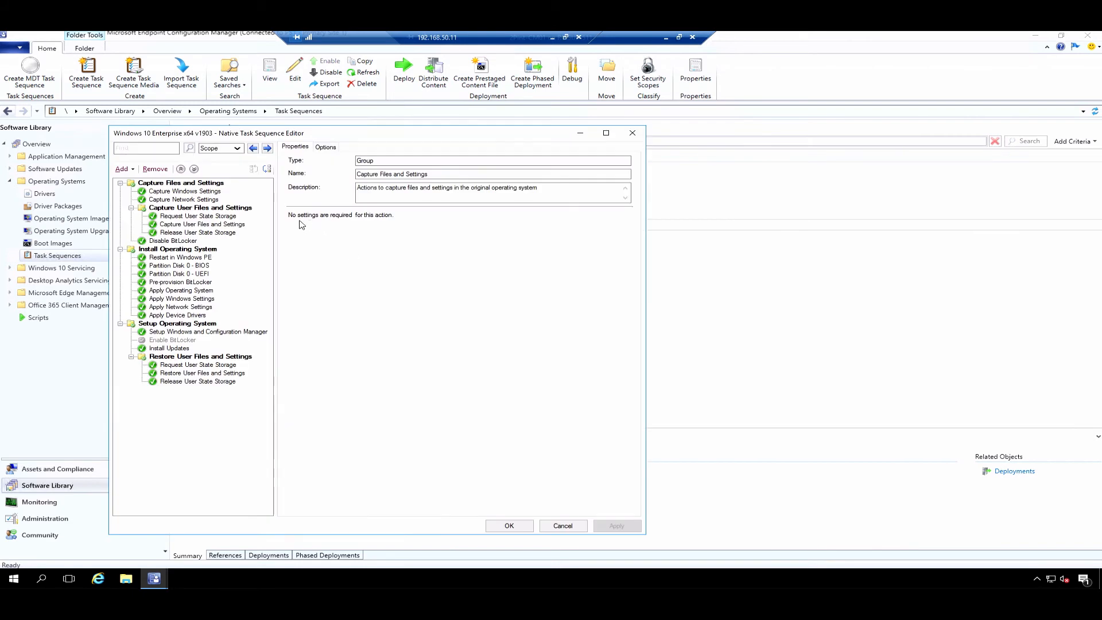
pyautogui.click(124, 169)
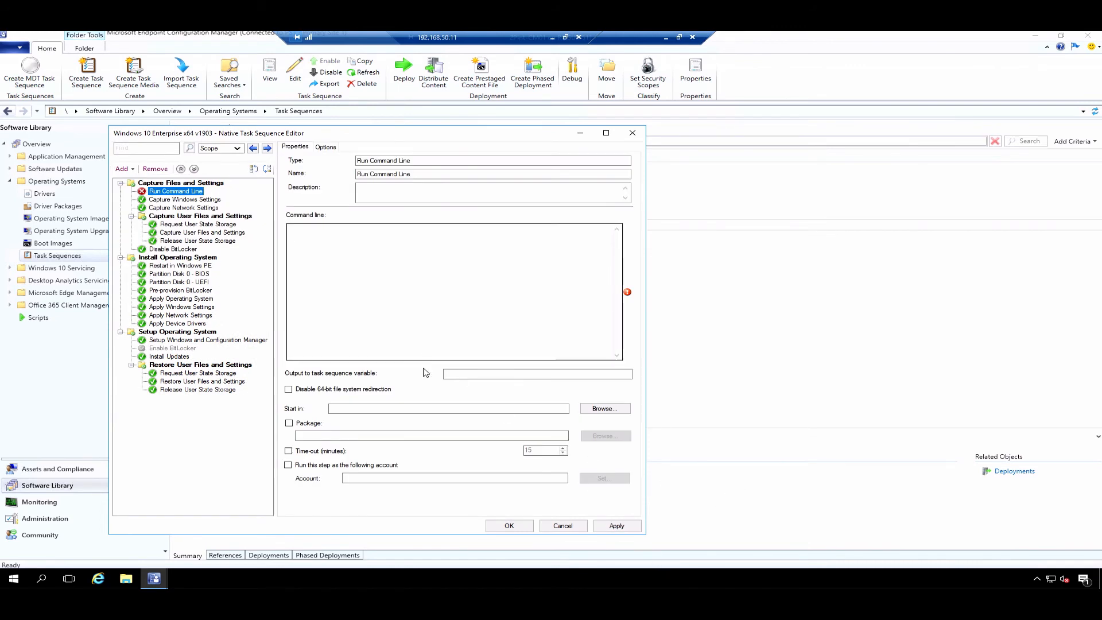
pyautogui.click(536, 373)
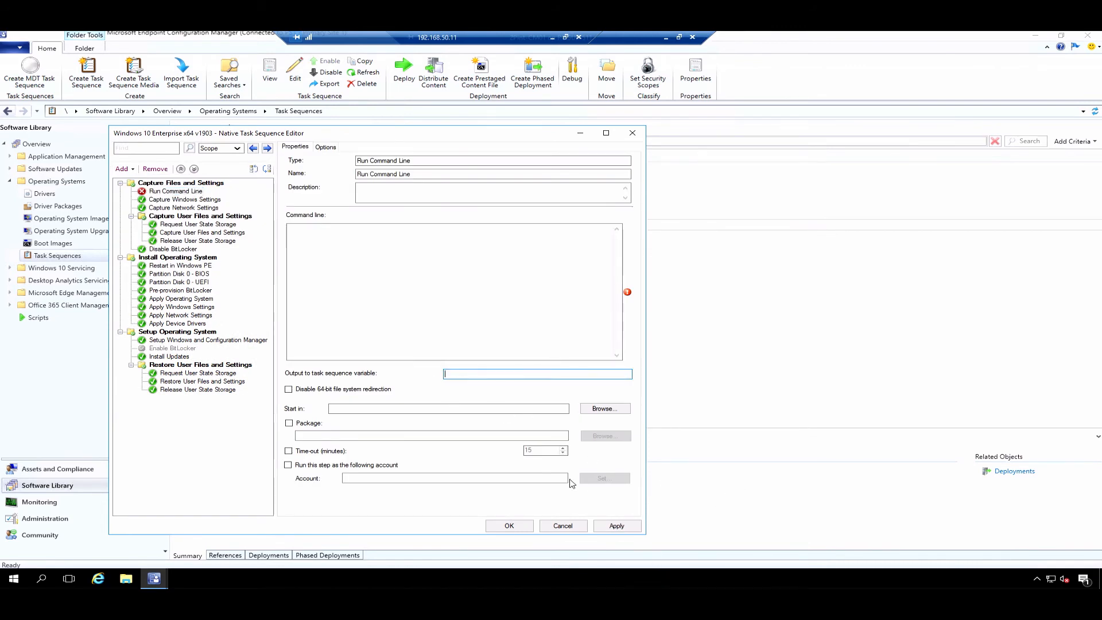
pyautogui.moveTo(541, 362)
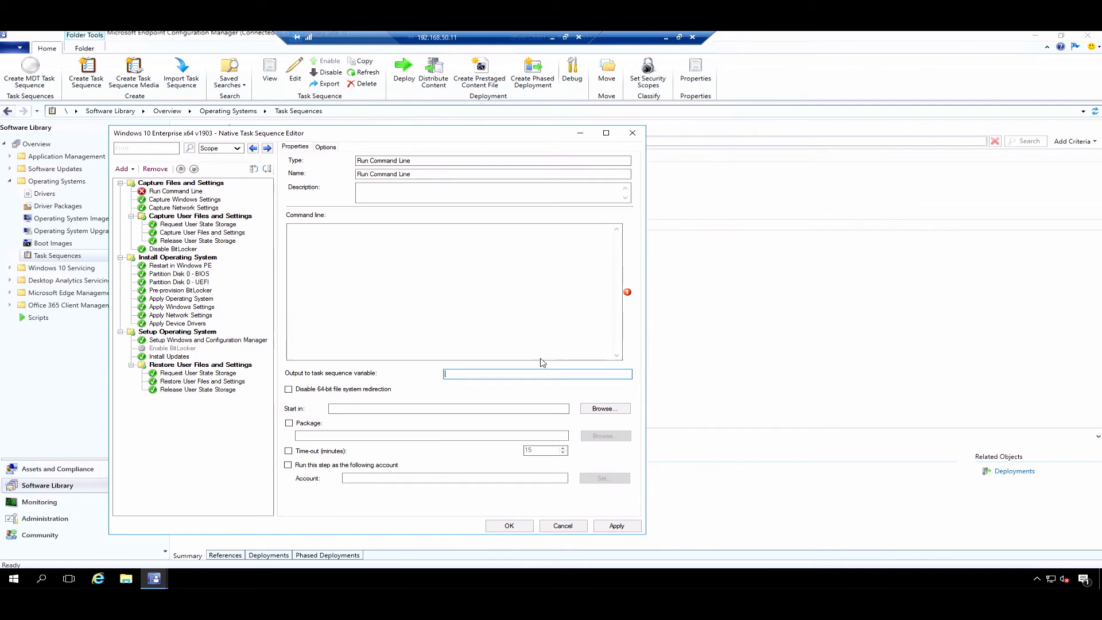
pyautogui.moveTo(520, 336)
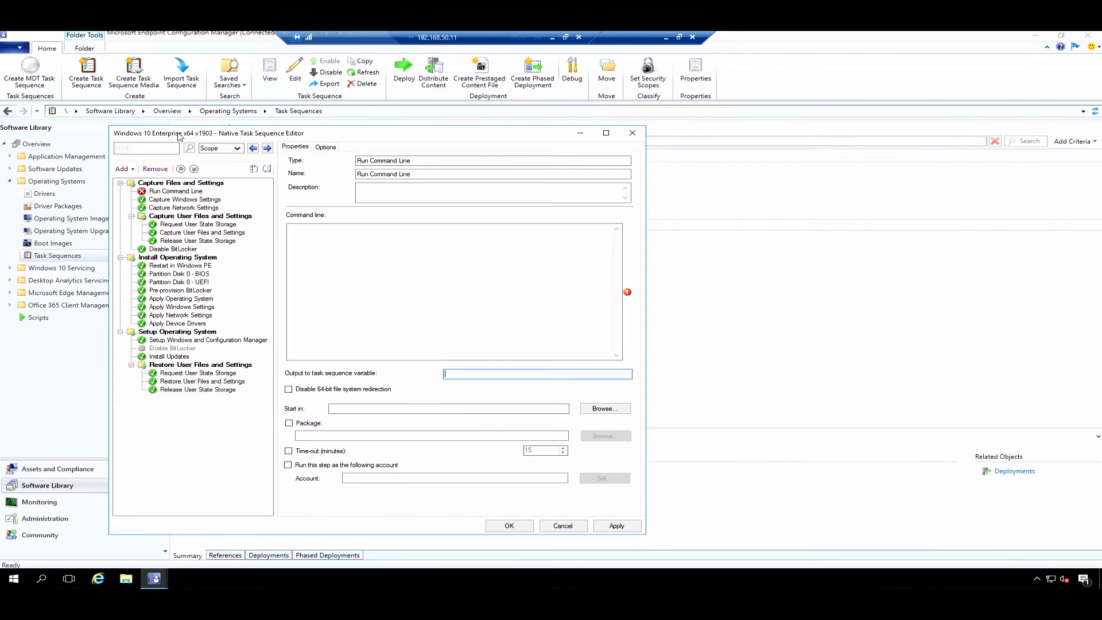
# Add a Set Task Sequence Variable step with variable TSDebugOnError and value TRUE
pyautogui.click(124, 168)
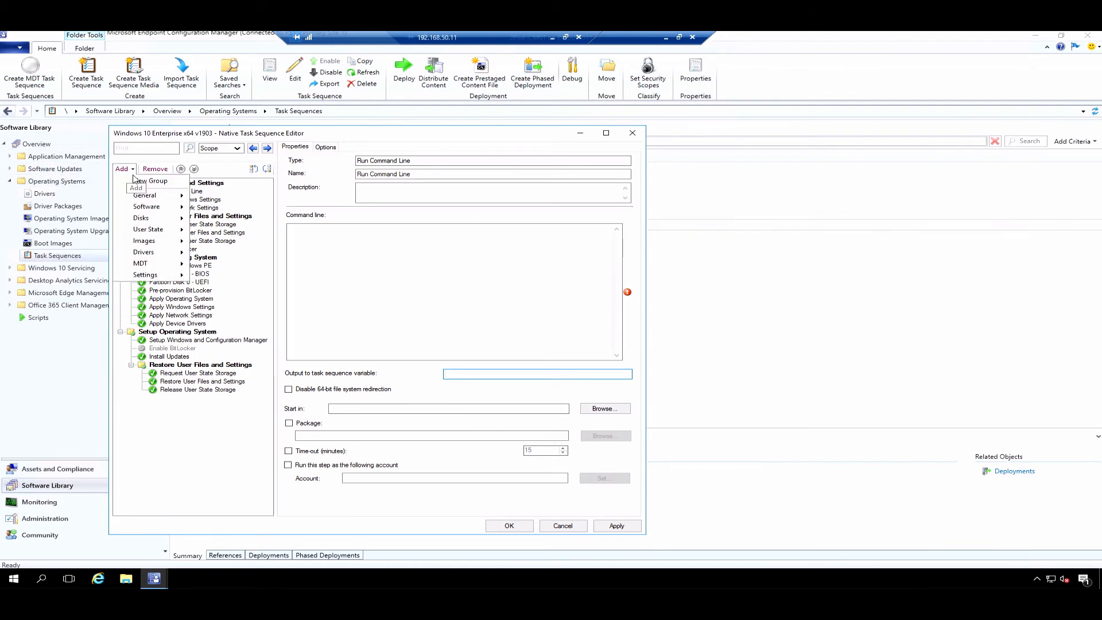
pyautogui.moveTo(148, 181)
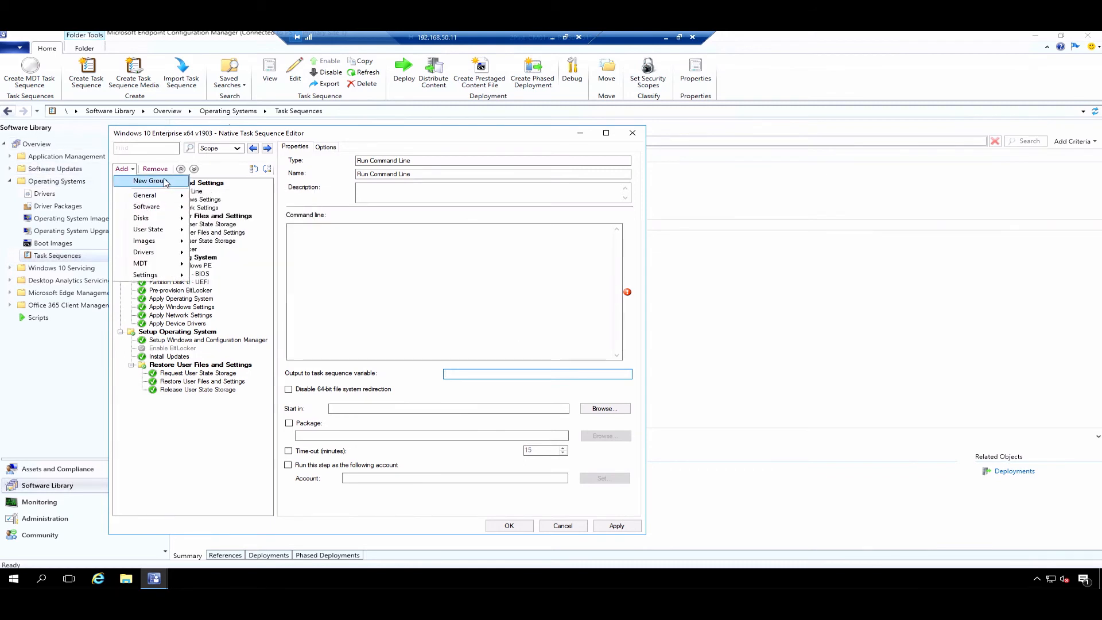
pyautogui.moveTo(146, 206)
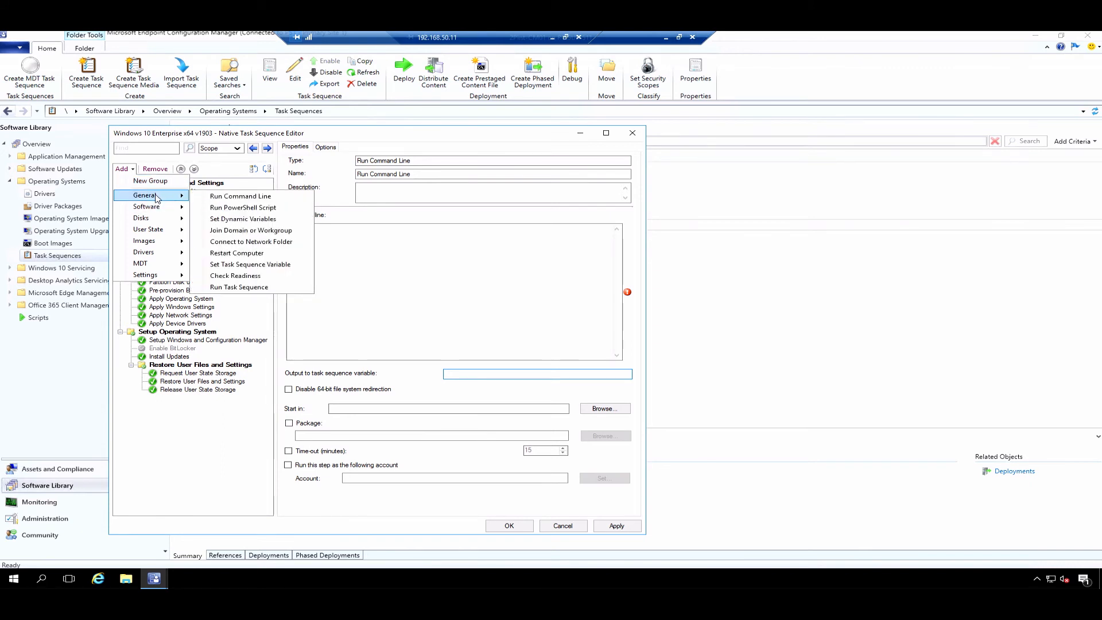
pyautogui.moveTo(237, 253)
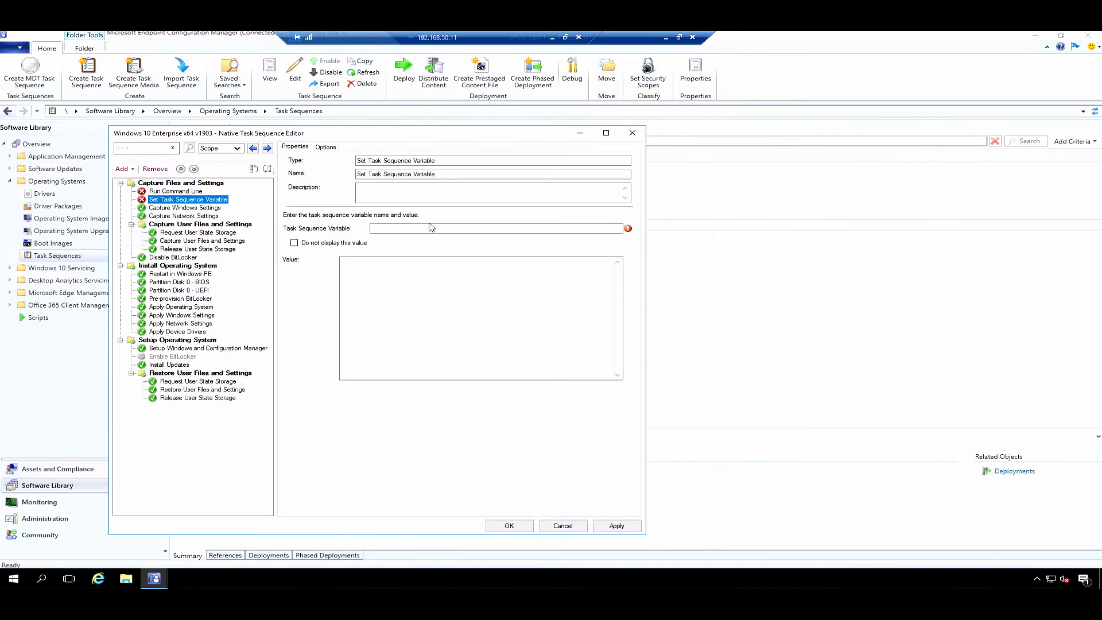
pyautogui.write('TSDebugOnError')
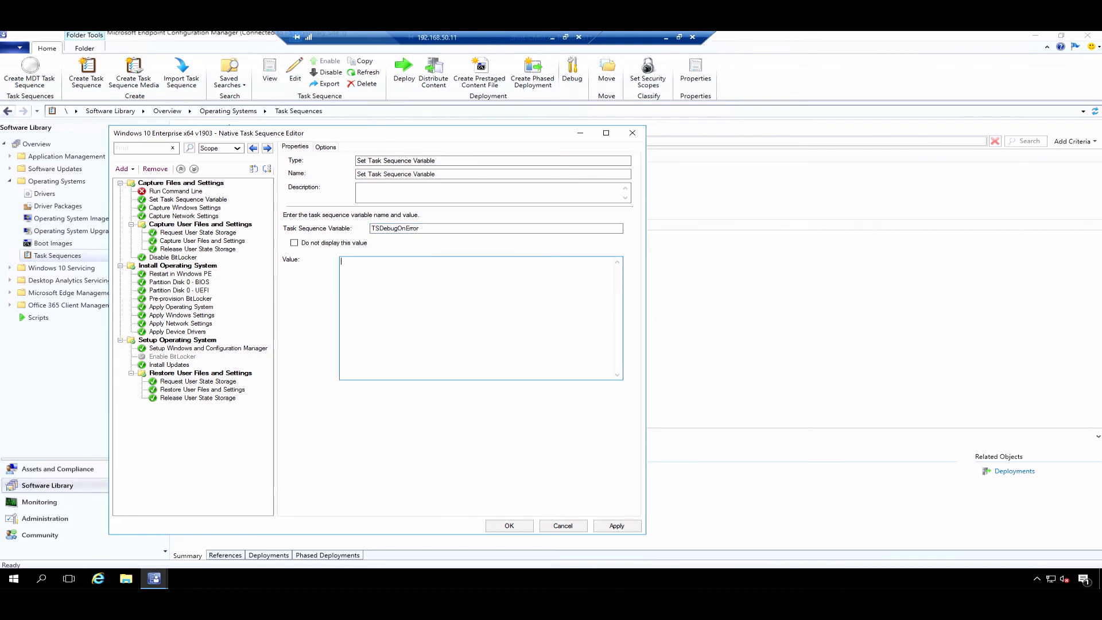
pyautogui.write('TRUE')
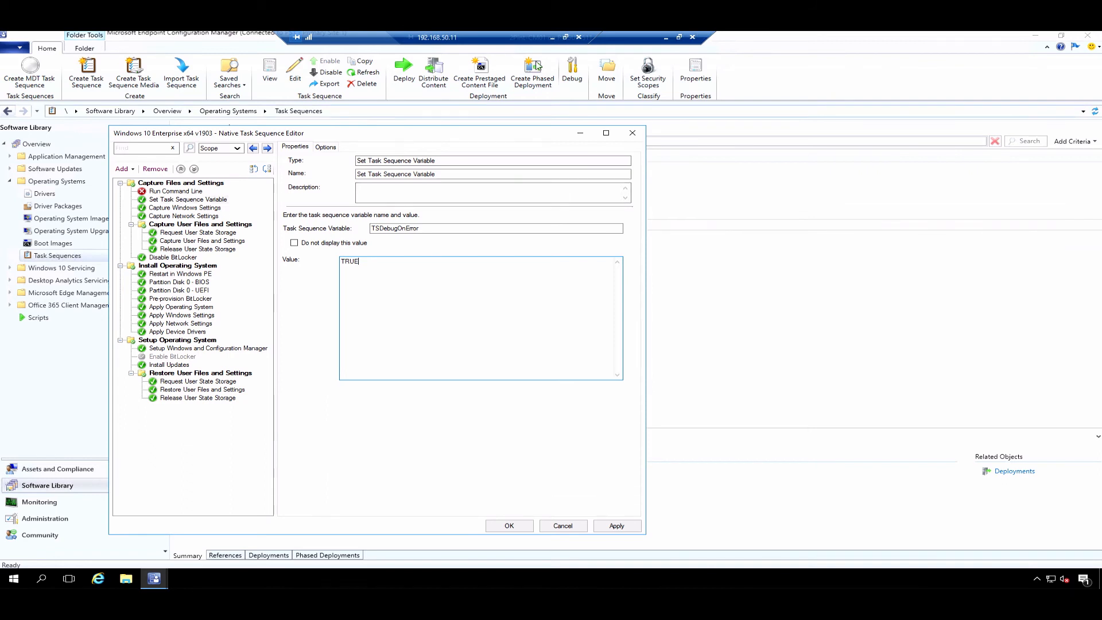
pyautogui.moveTo(292, 367)
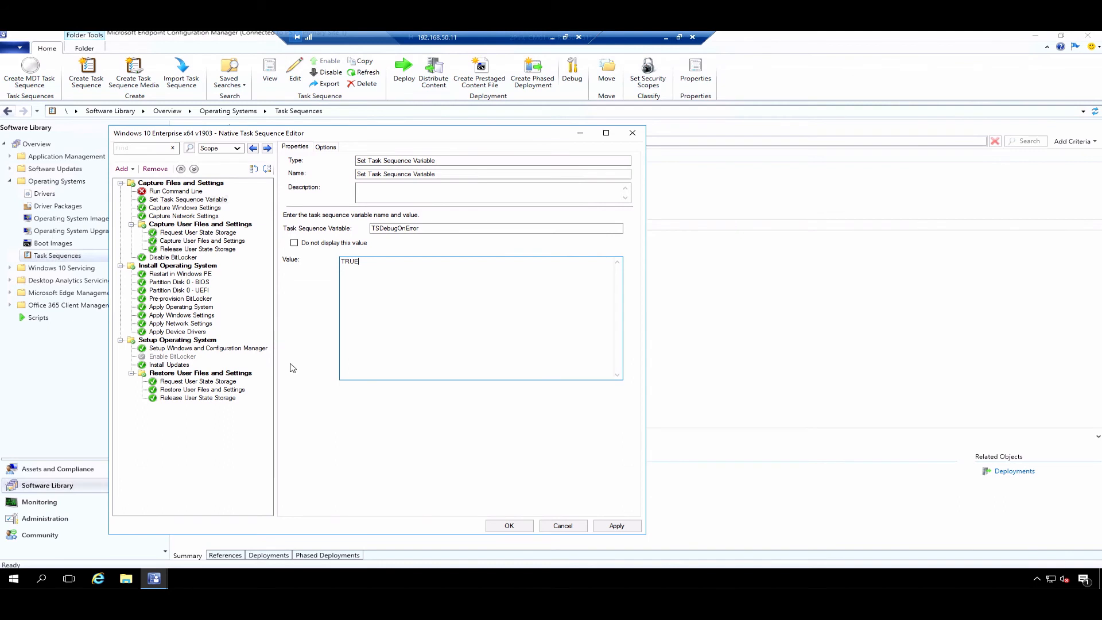
pyautogui.moveTo(291, 365)
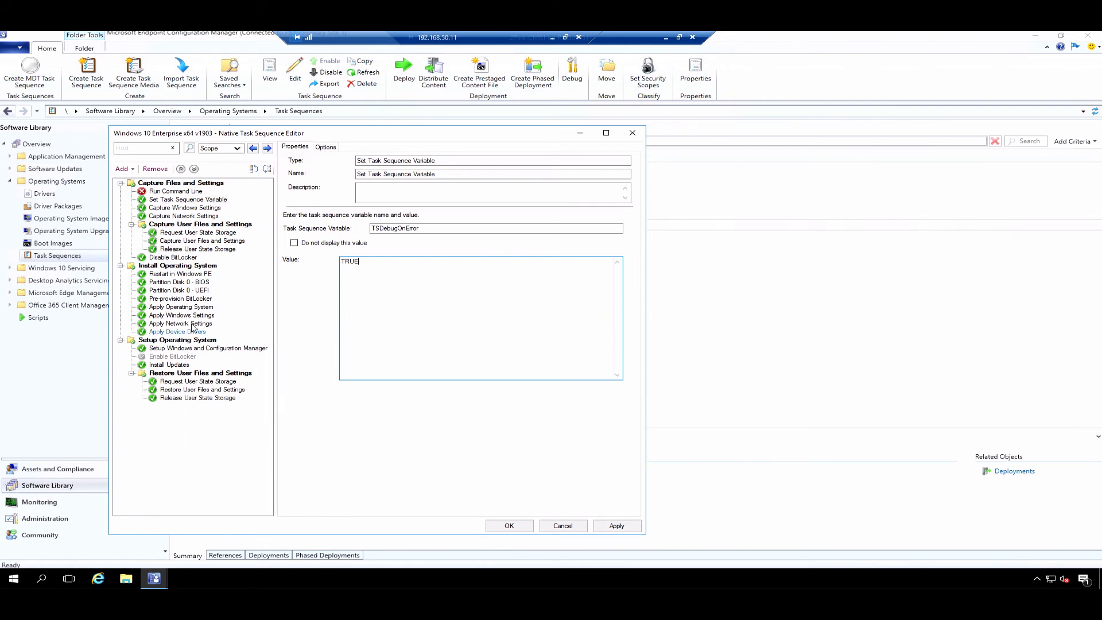
# Inspect the Apply Windows Settings language options, then close the editor discarding changes
pyautogui.click(181, 307)
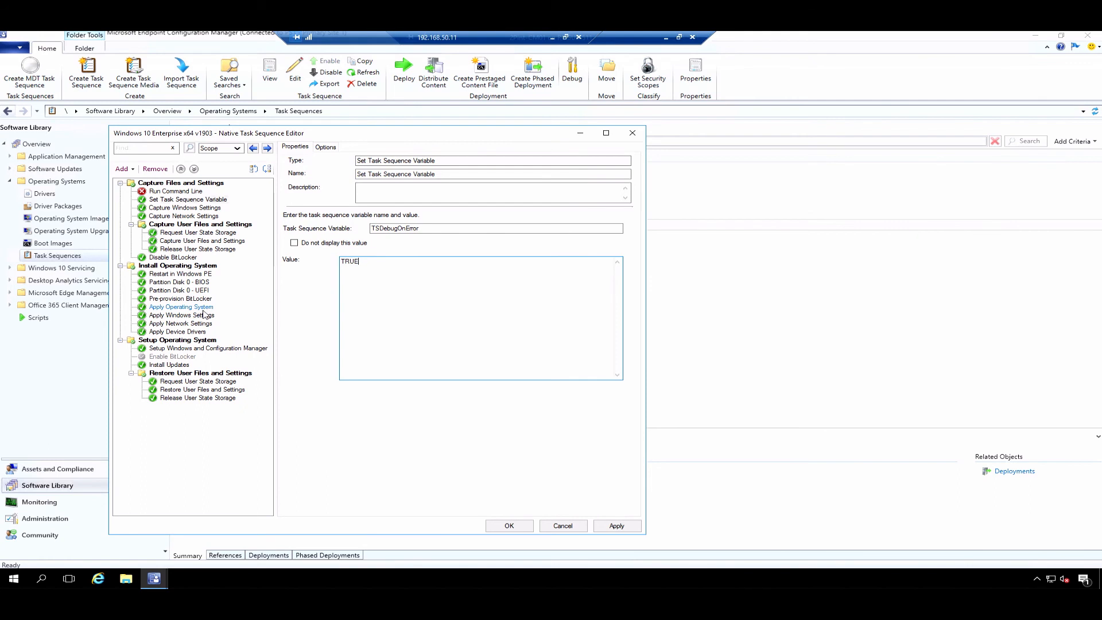
pyautogui.click(181, 315)
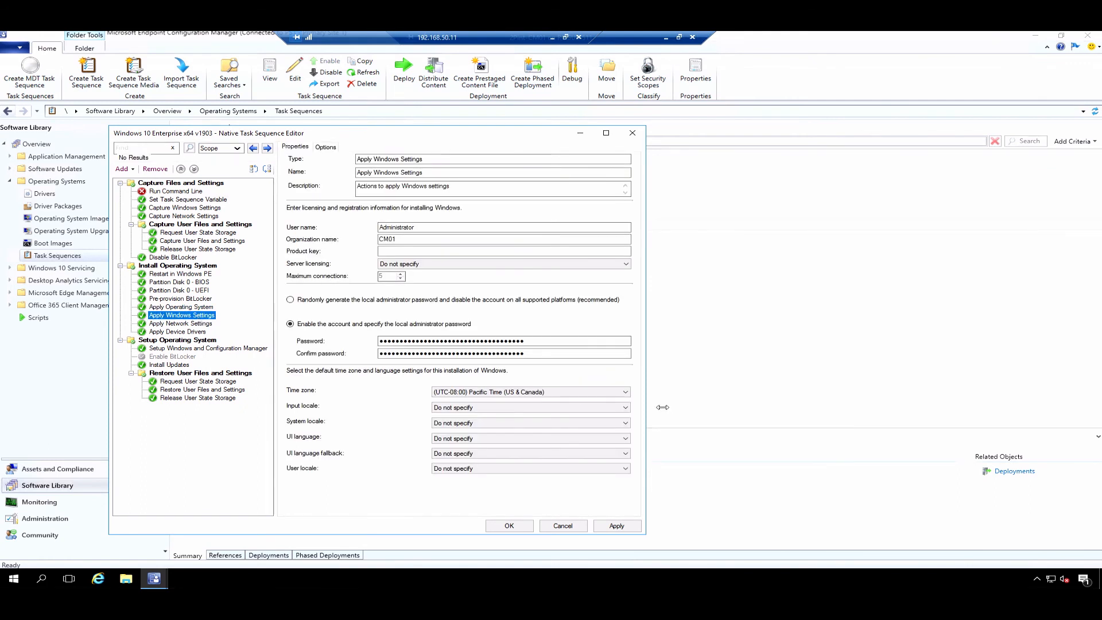
pyautogui.moveTo(664, 412)
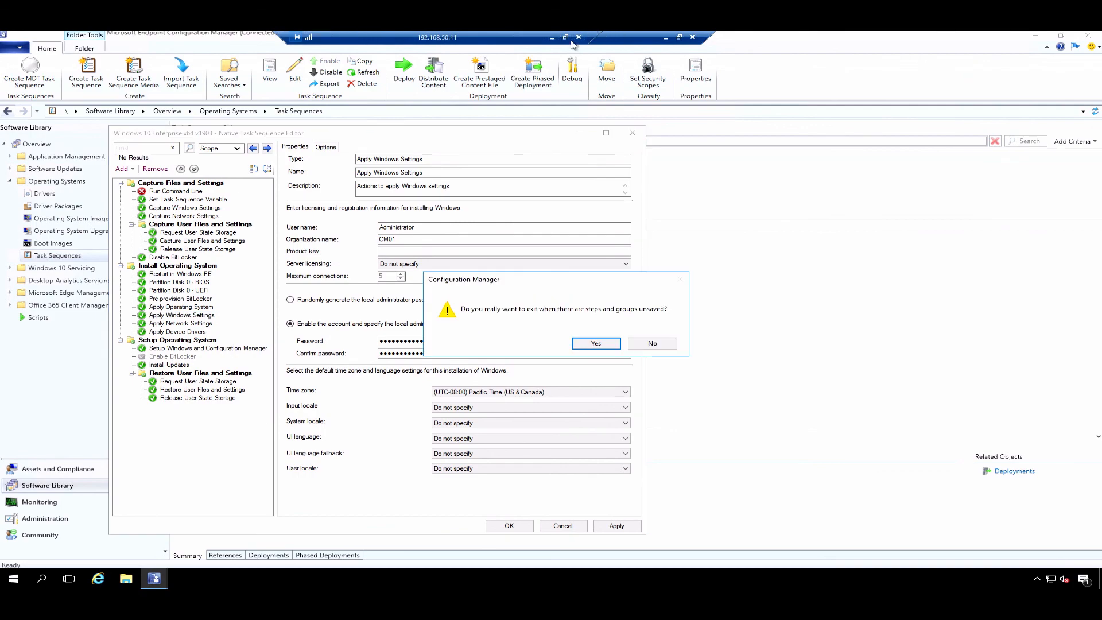
pyautogui.click(595, 343)
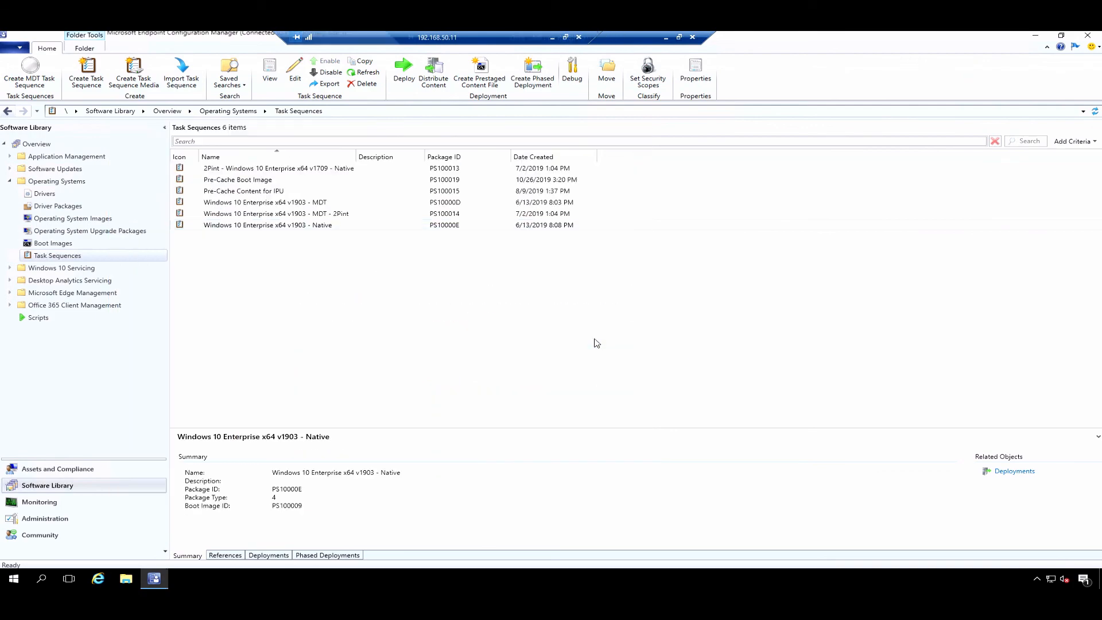